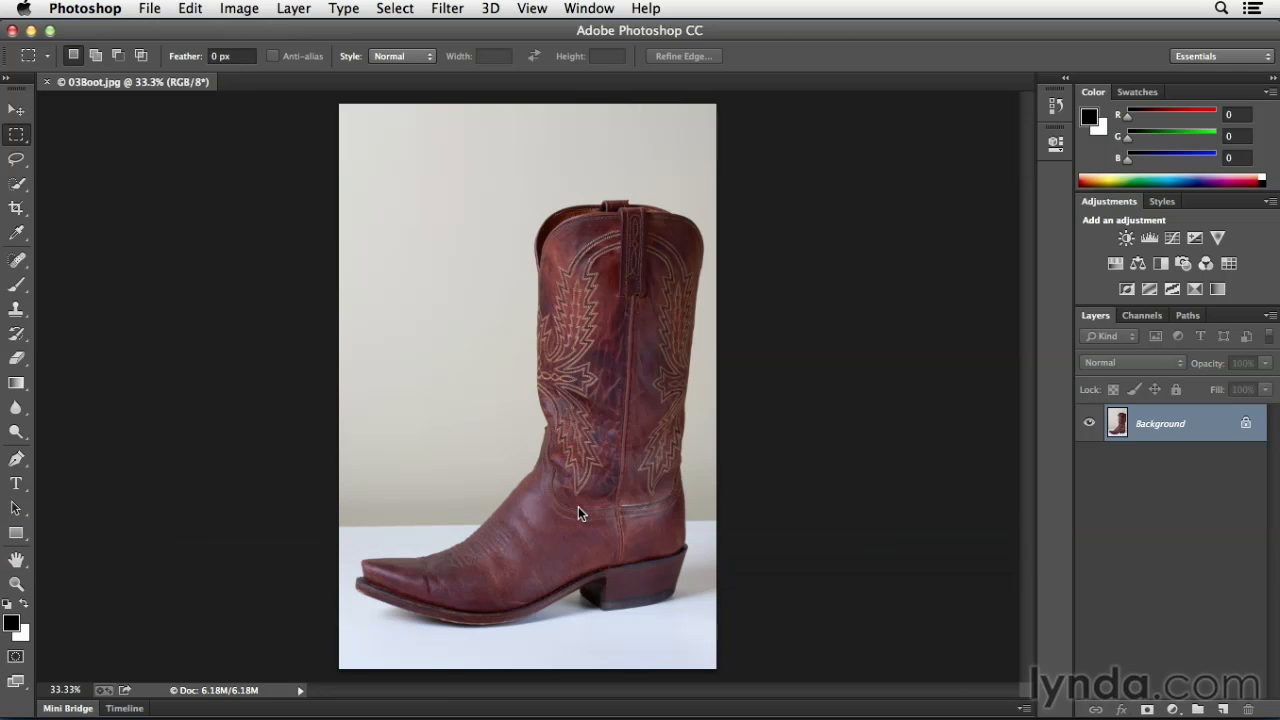
pyautogui.moveTo(51, 196)
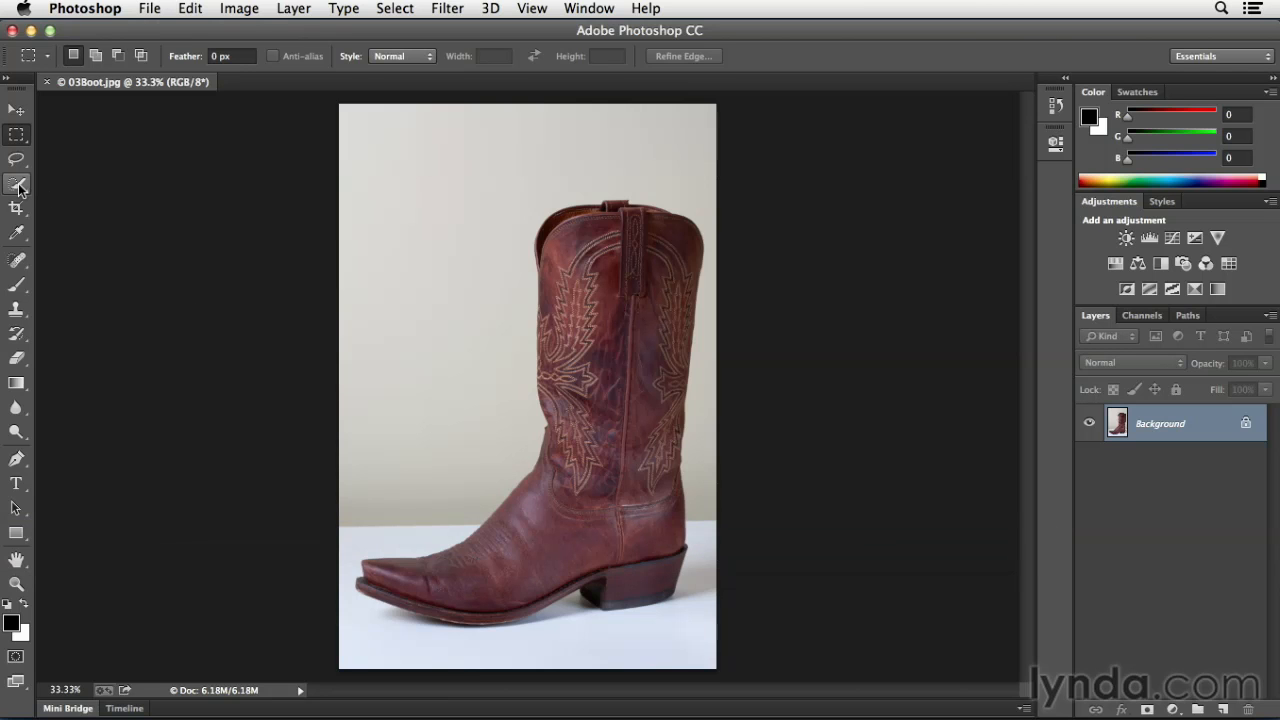
# Switch to the Quick Selection tool with the W shortcut
pyautogui.press('w')
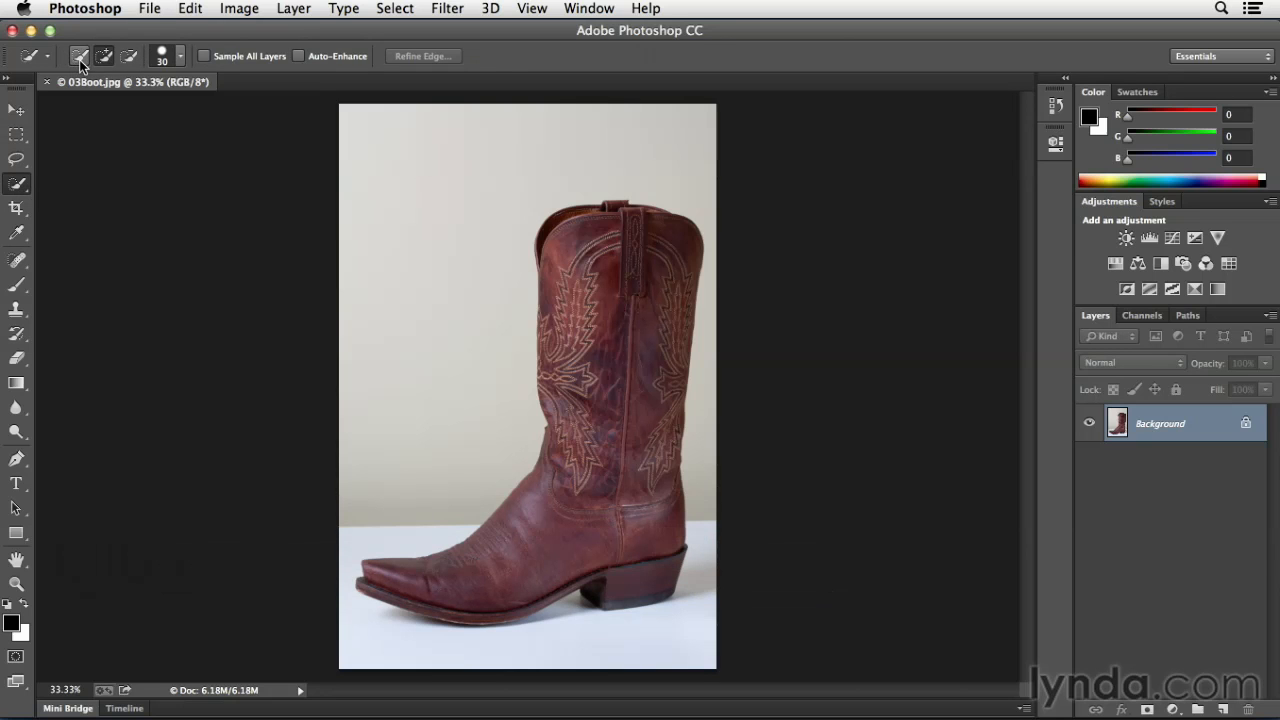
# Set the Quick Selection tool to New Selection and paint over the cowboy boot
pyautogui.click(79, 55)
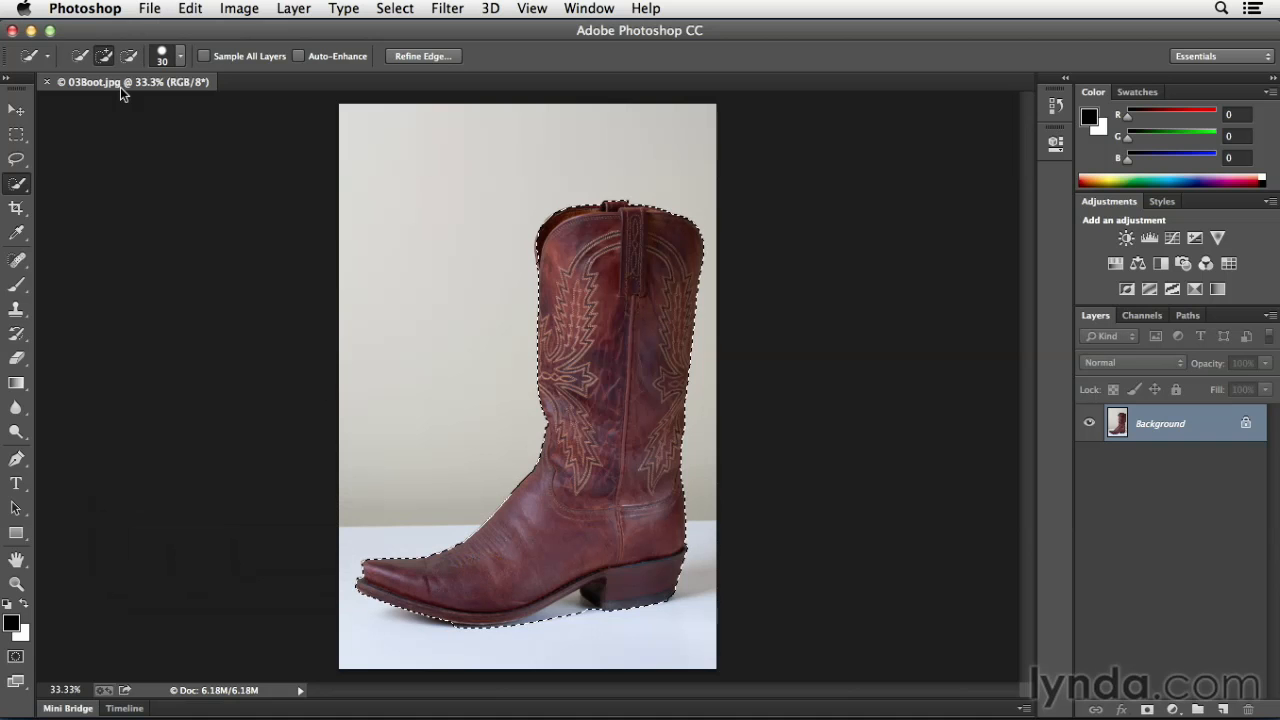
pyautogui.moveTo(261, 158)
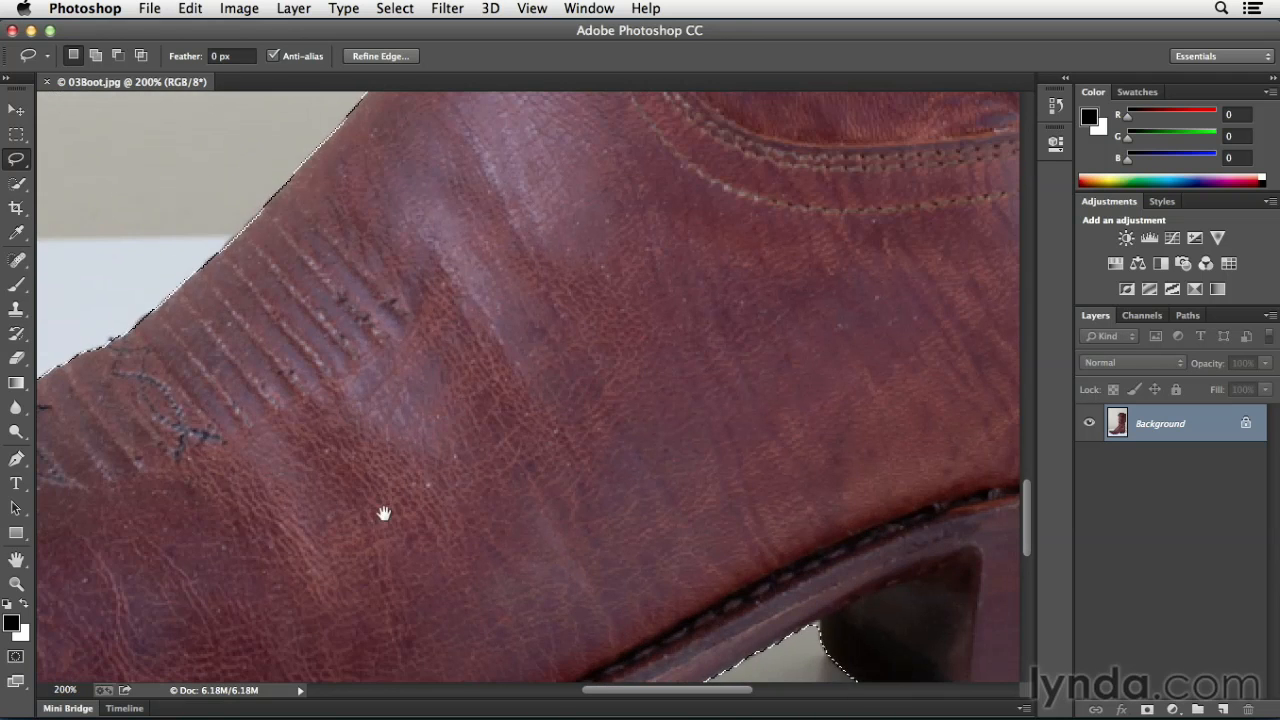
# Bring the sole edge into view and set the Lasso to Add to Selection
pyautogui.moveTo(384, 513); pyautogui.dragTo(340, 400)
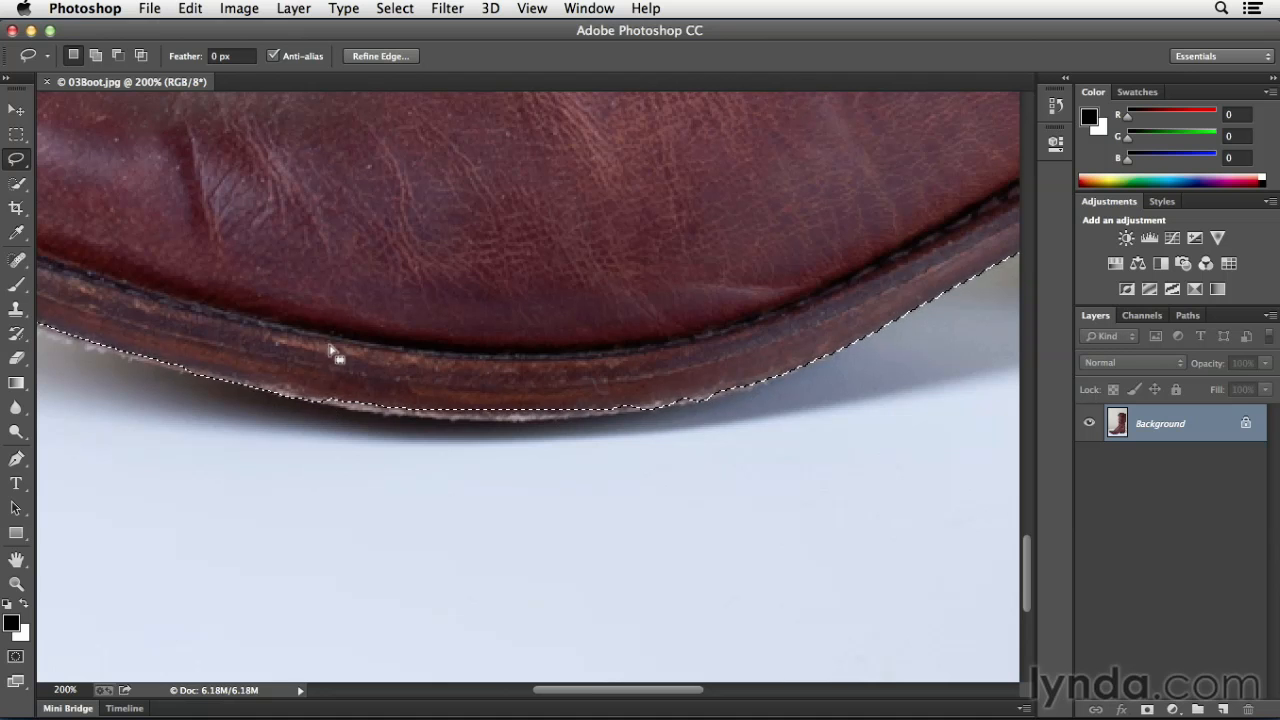
pyautogui.moveTo(481, 228)
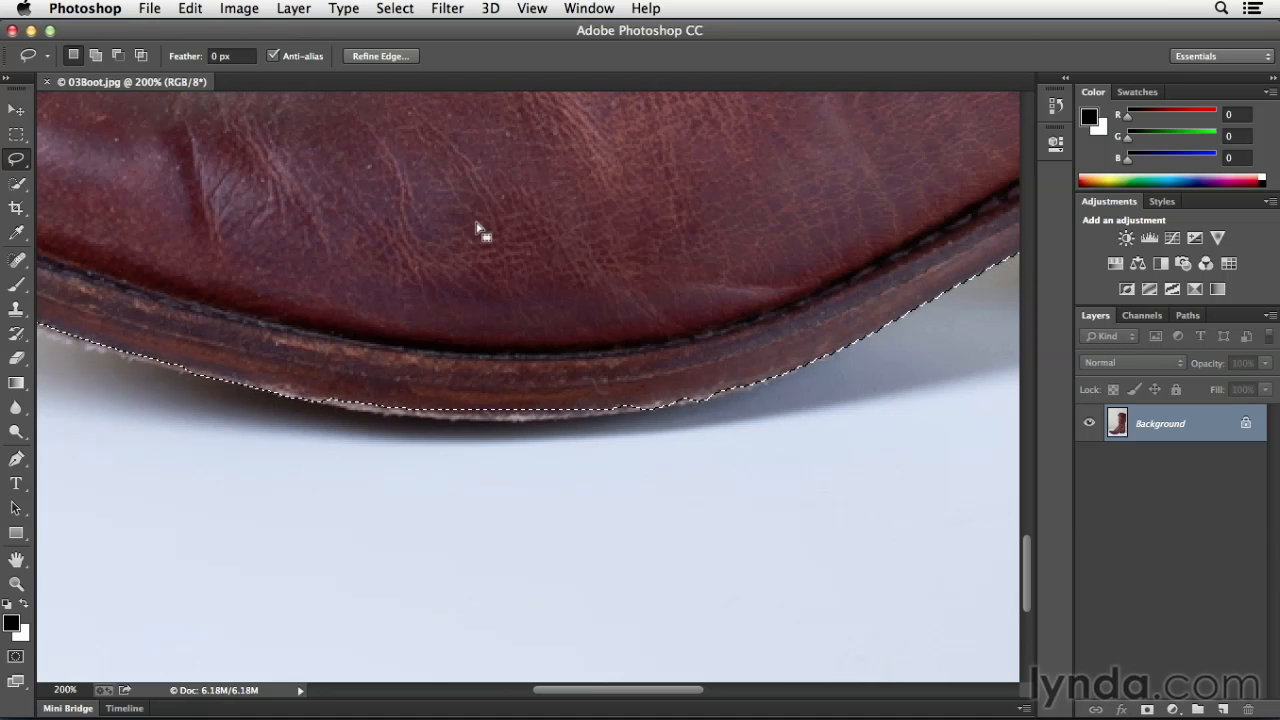
pyautogui.moveTo(443, 190)
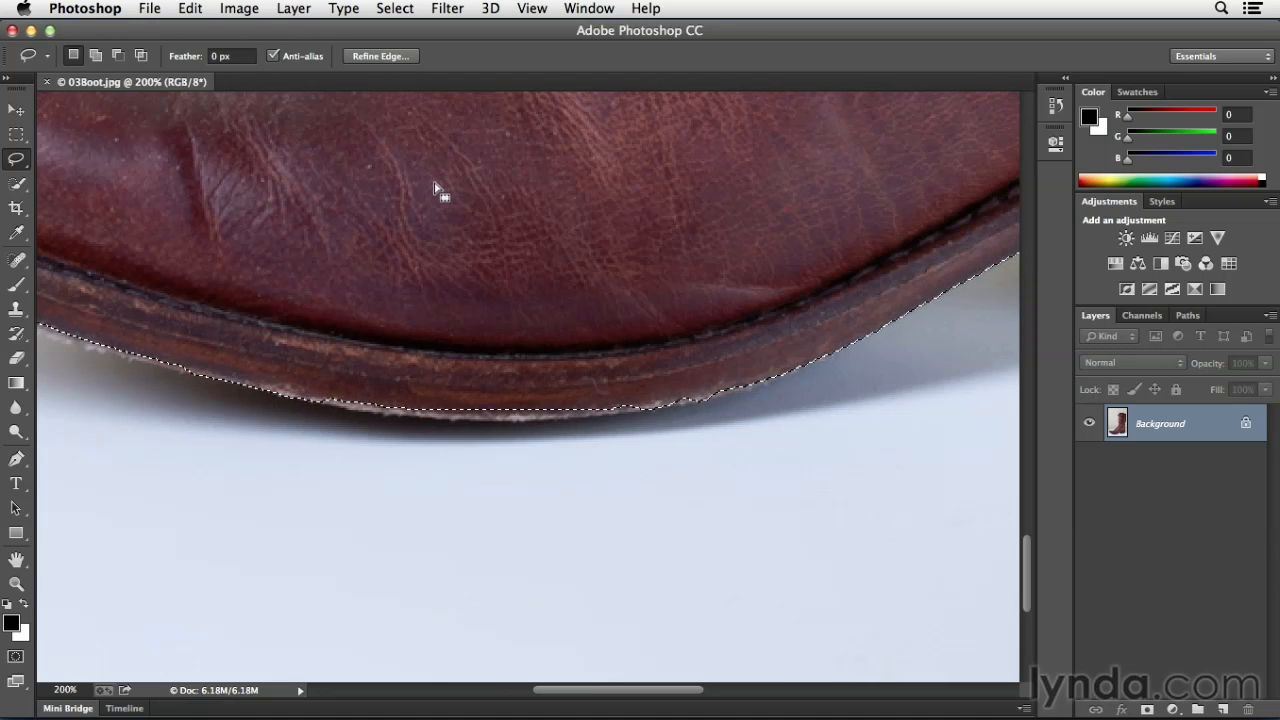
pyautogui.click(96, 55)
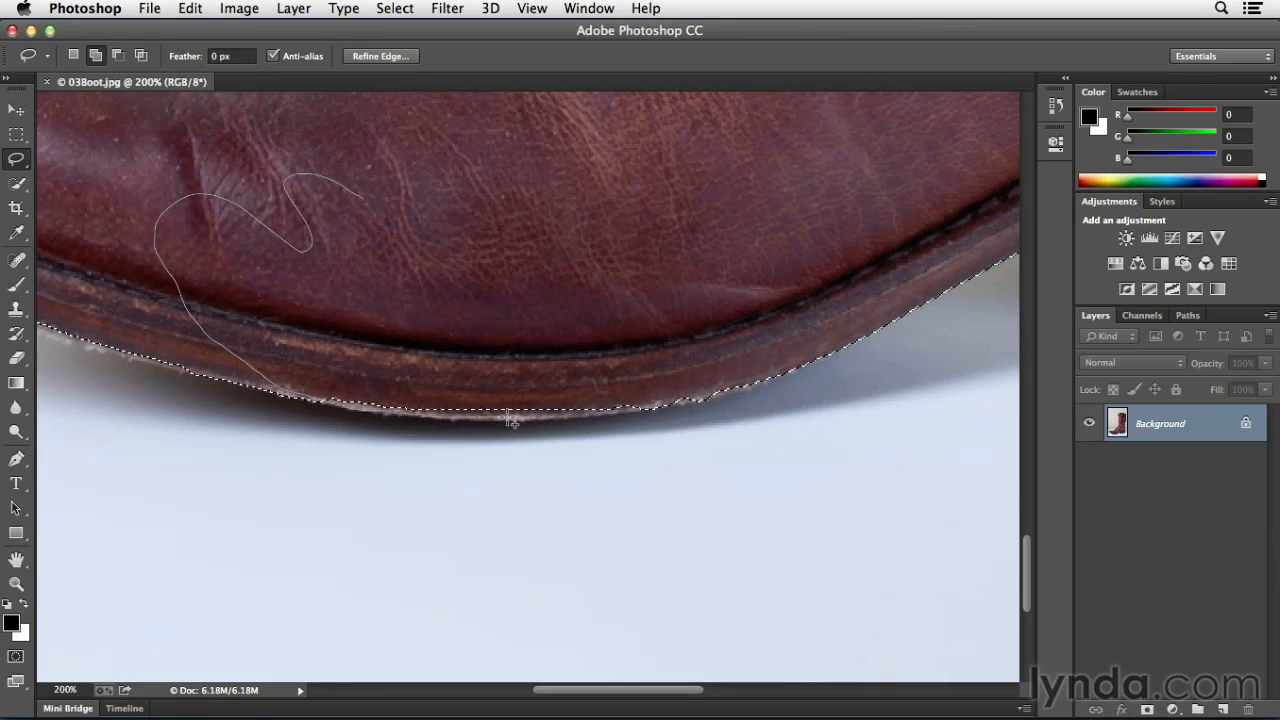
pyautogui.moveTo(588, 420)
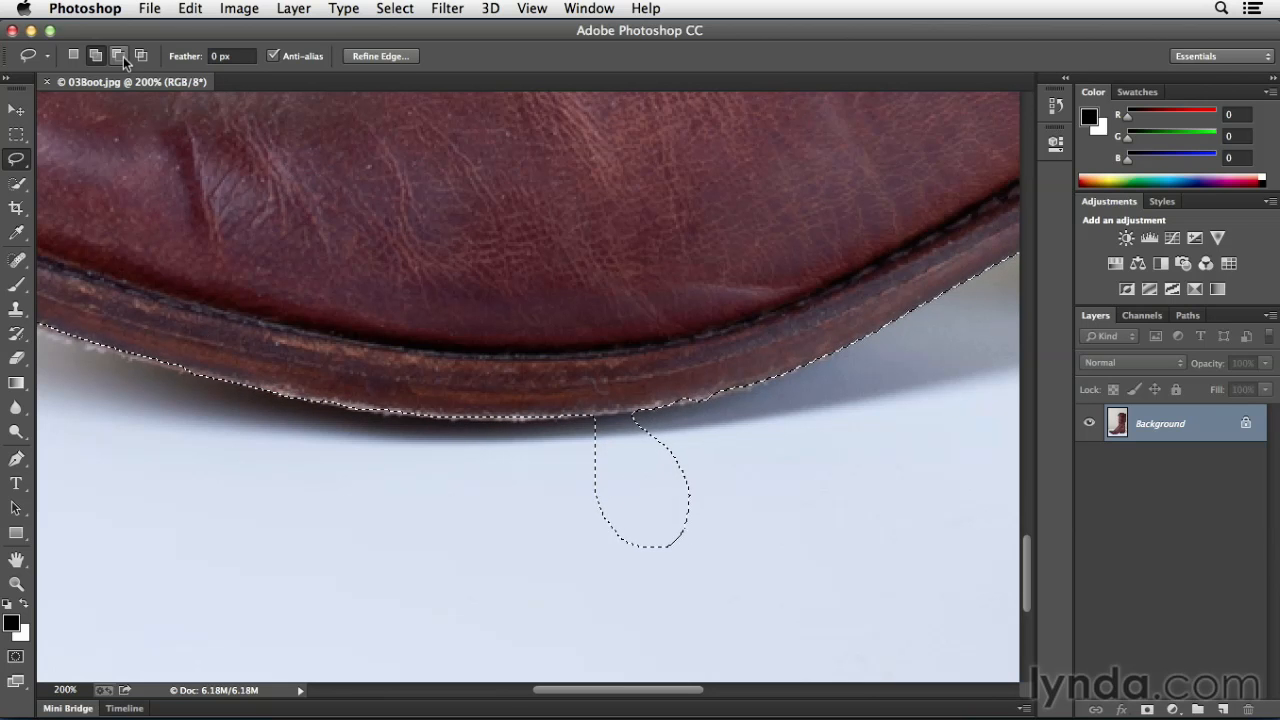
# Trim stray heel areas with the Subtract Lasso, then fit the photo on screen
pyautogui.click(119, 55)
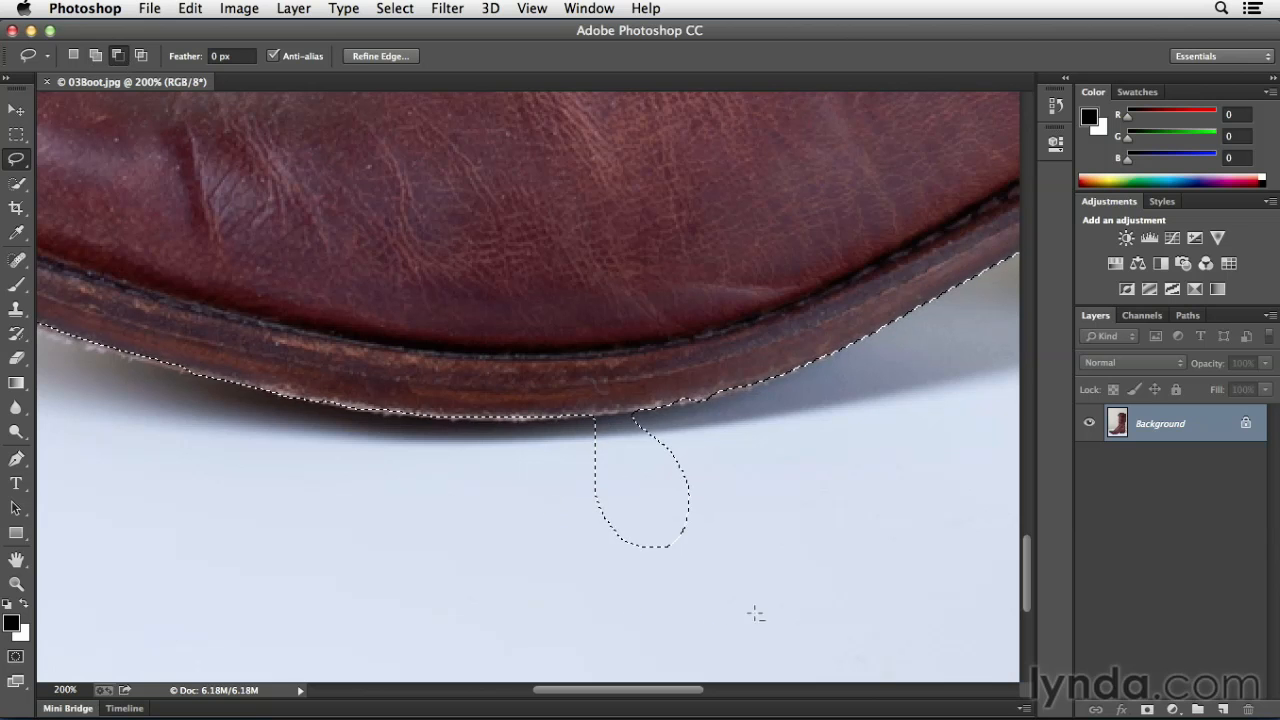
pyautogui.moveTo(832, 557)
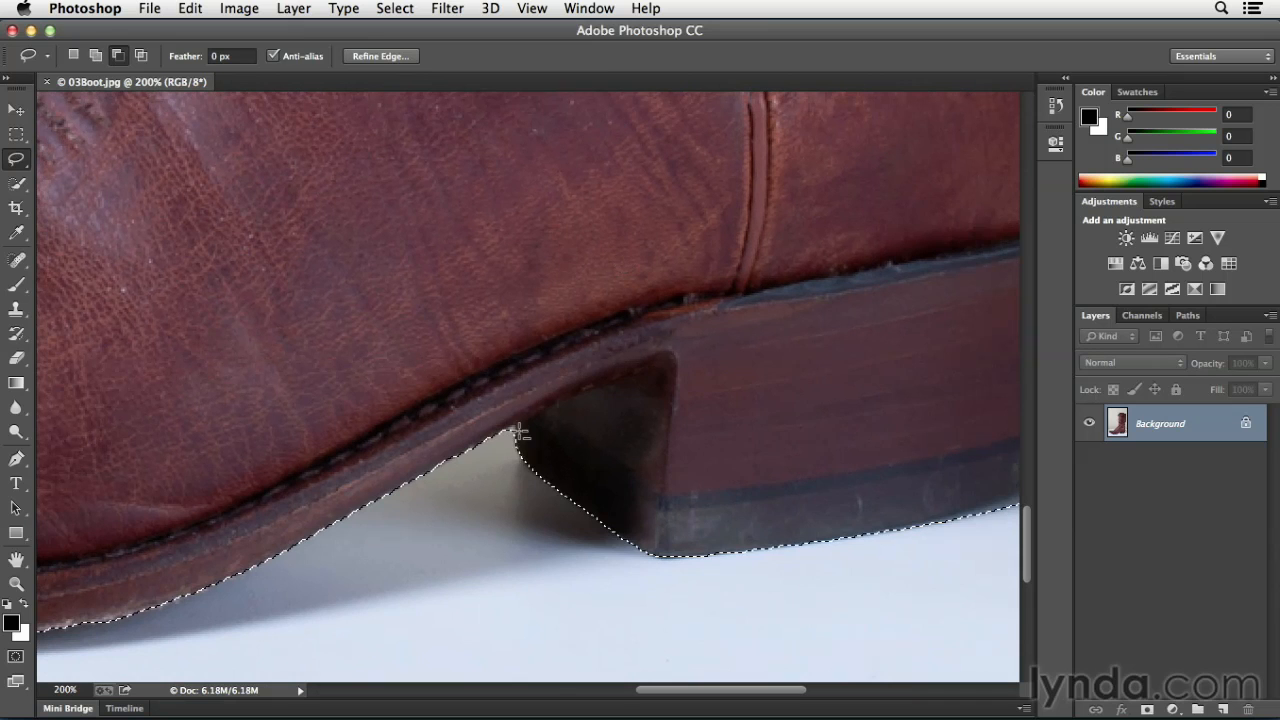
pyautogui.moveTo(455, 547)
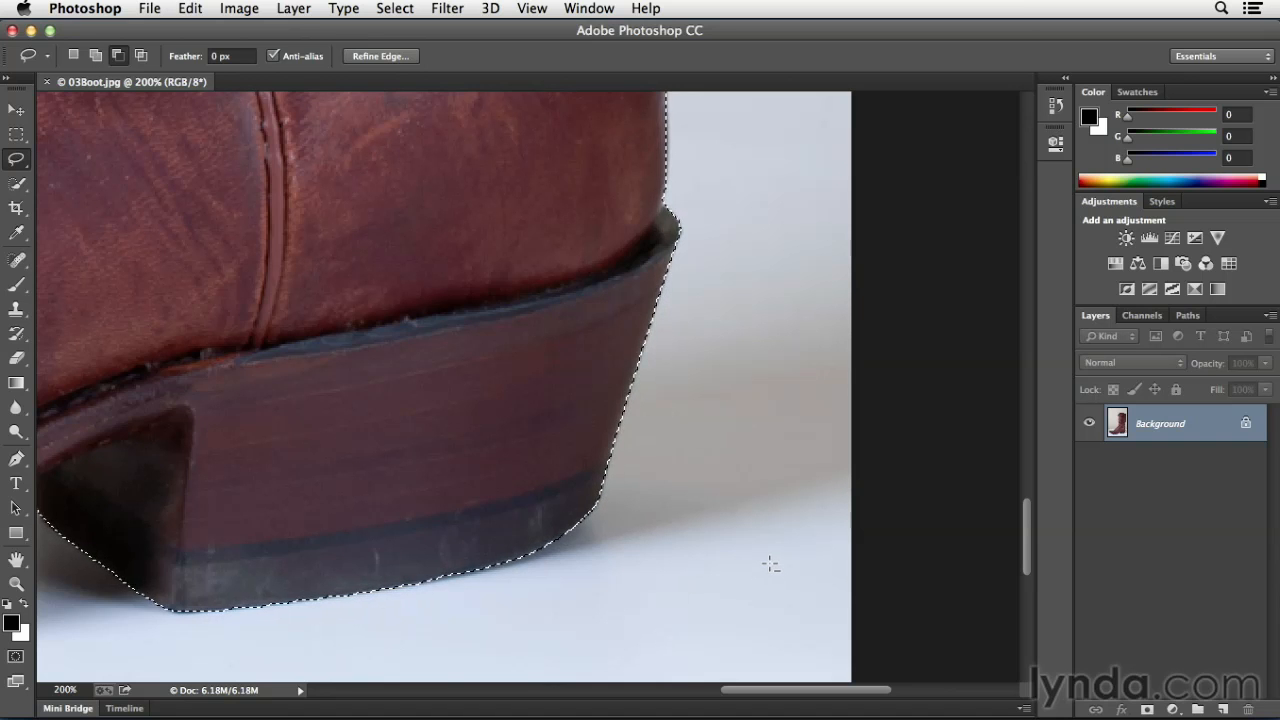
pyautogui.press('cmd+0')
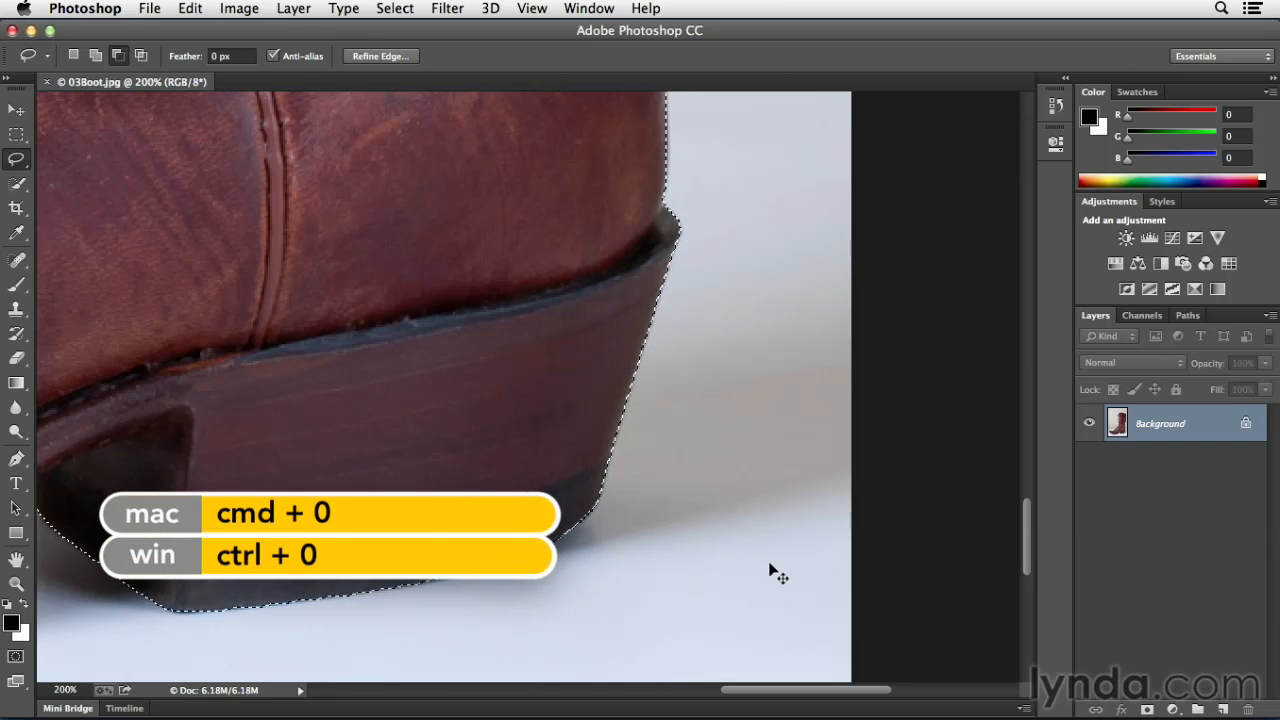
pyautogui.press('cmd+0')
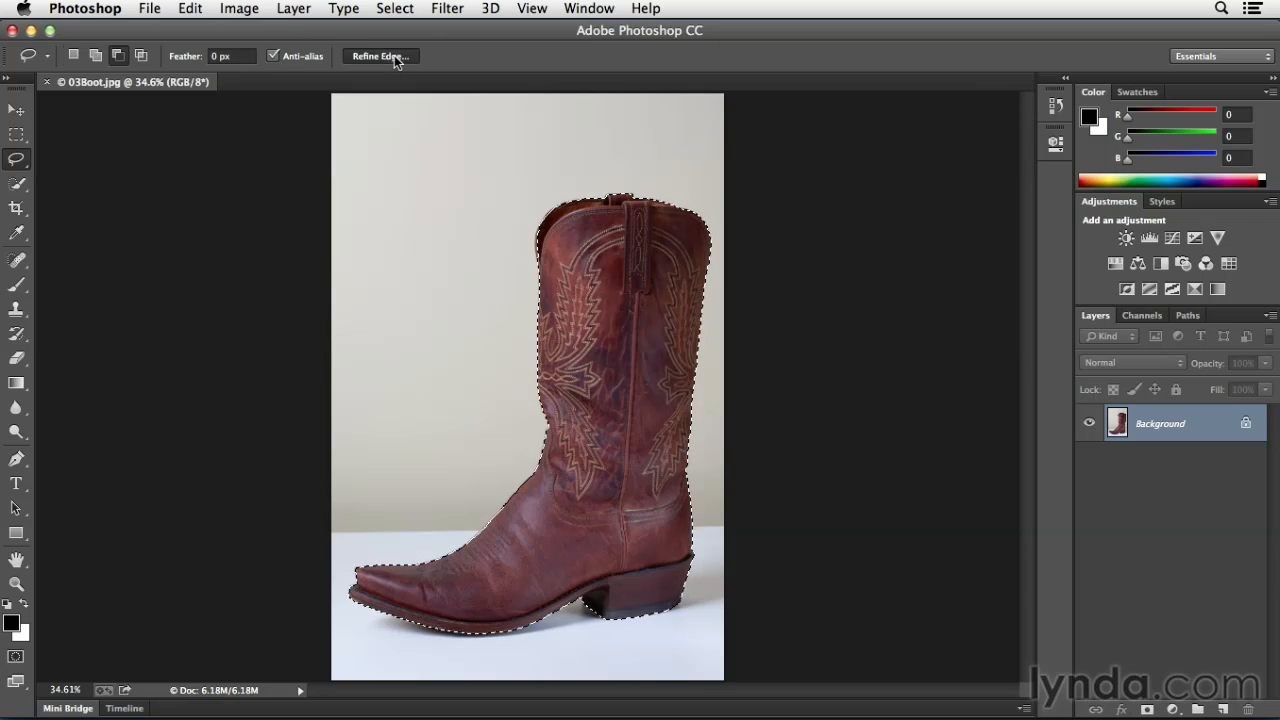
pyautogui.click(378, 56)
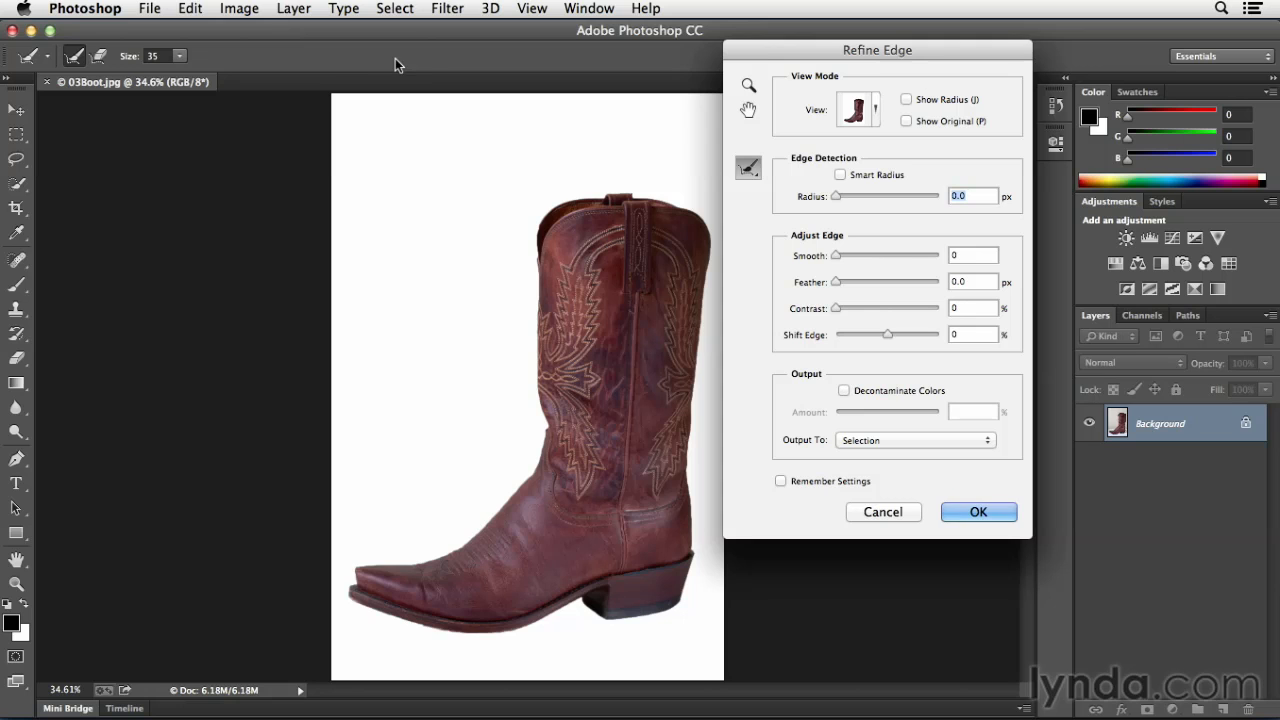
pyautogui.moveTo(810, 185)
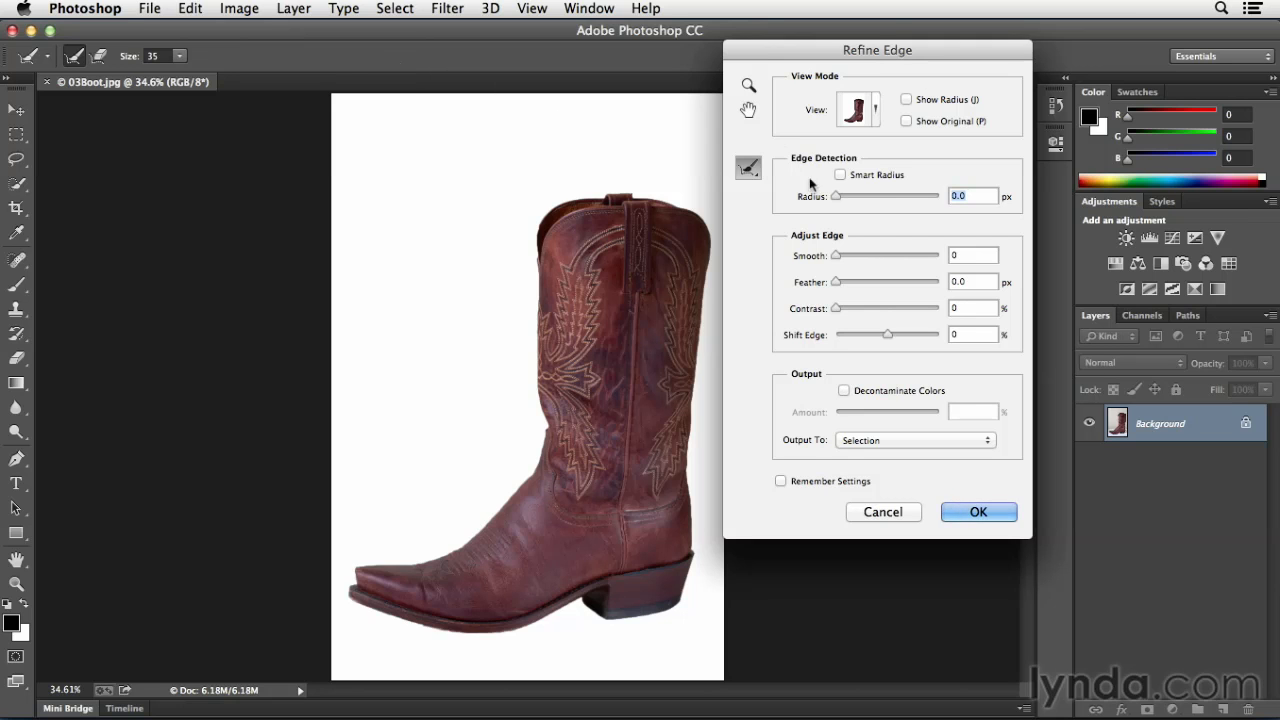
pyautogui.moveTo(788, 240)
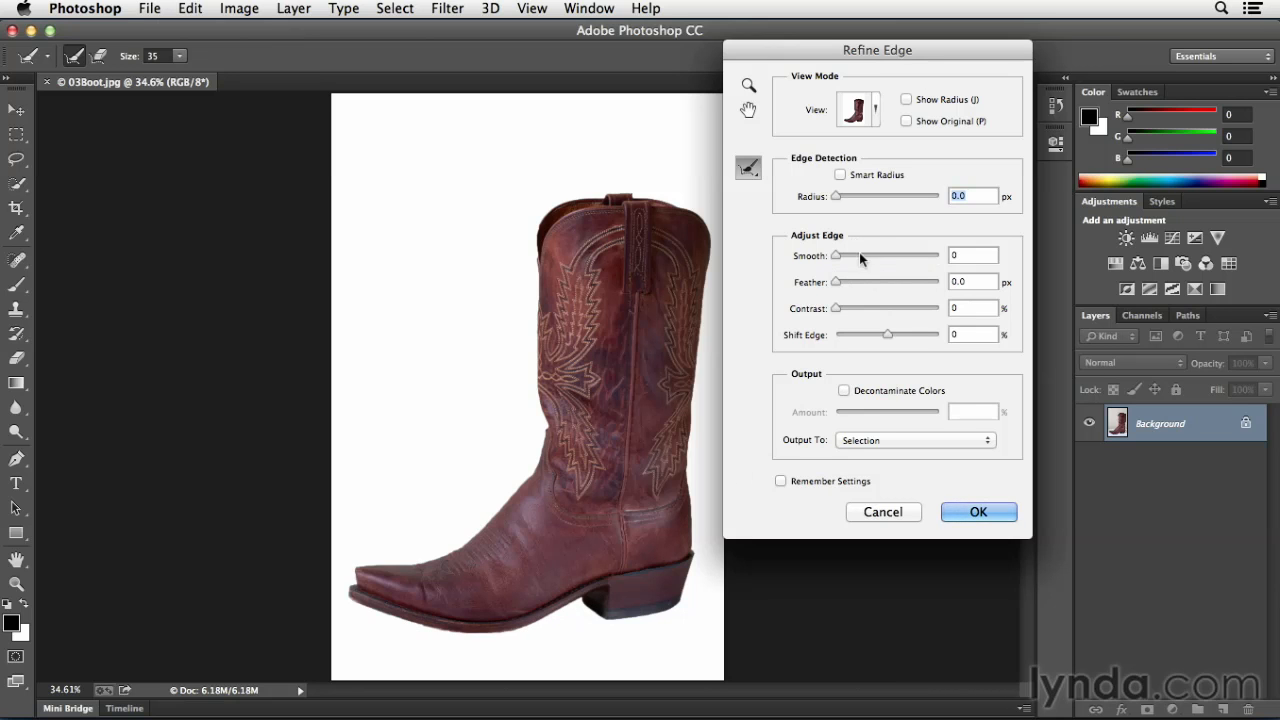
# Try different edge Smooth amounts on the boot selection in Refine Edge
pyautogui.moveTo(836, 255); pyautogui.dragTo(872, 255)
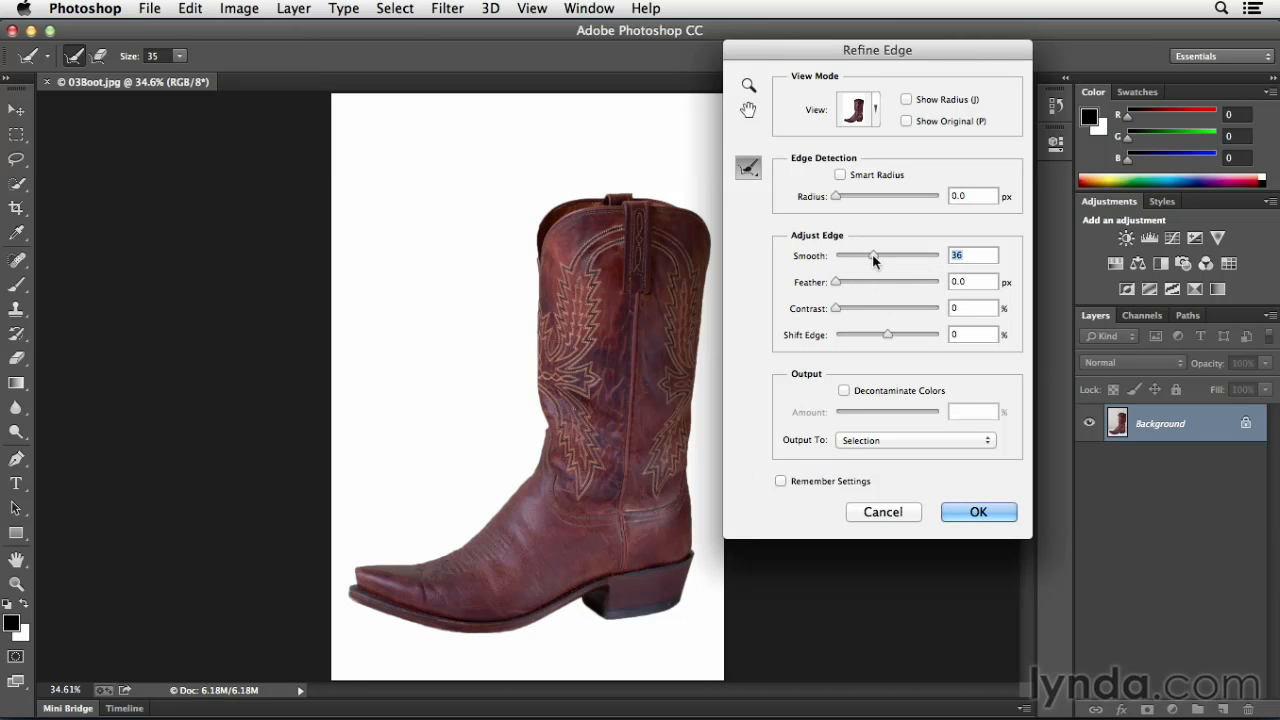
pyautogui.moveTo(872, 255); pyautogui.dragTo(912, 255)
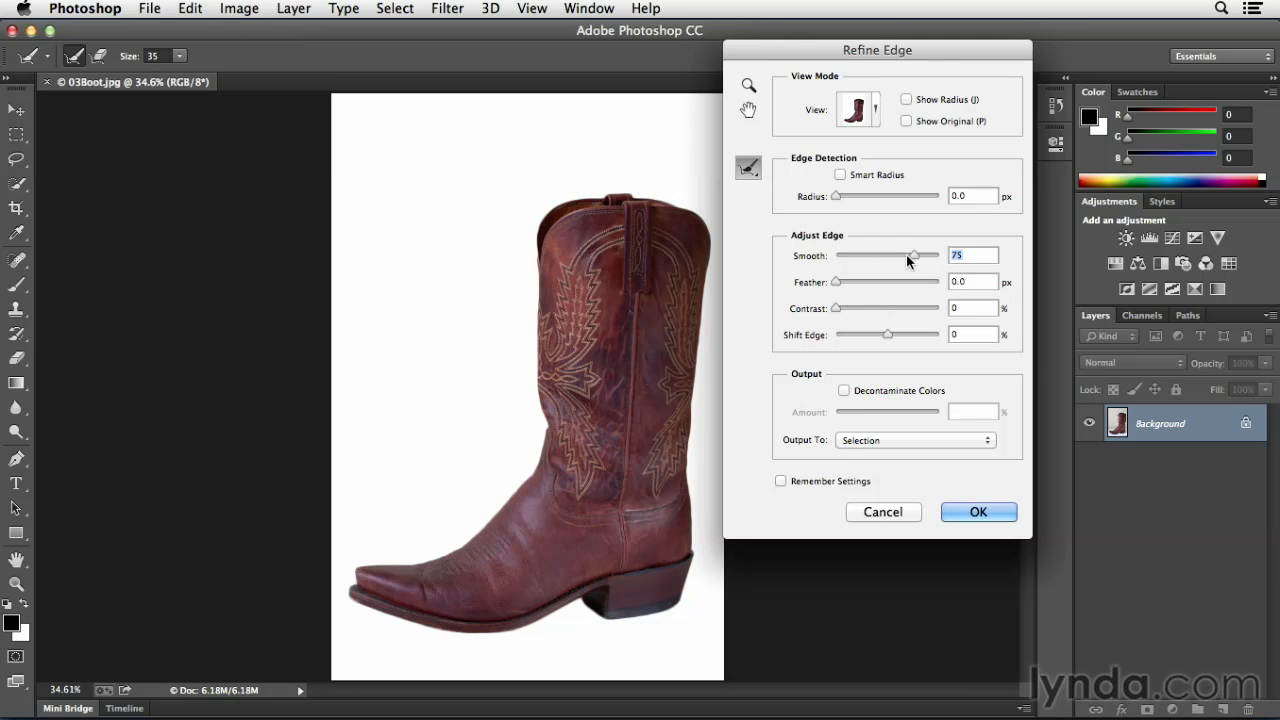
pyautogui.moveTo(913, 255); pyautogui.dragTo(938, 255)
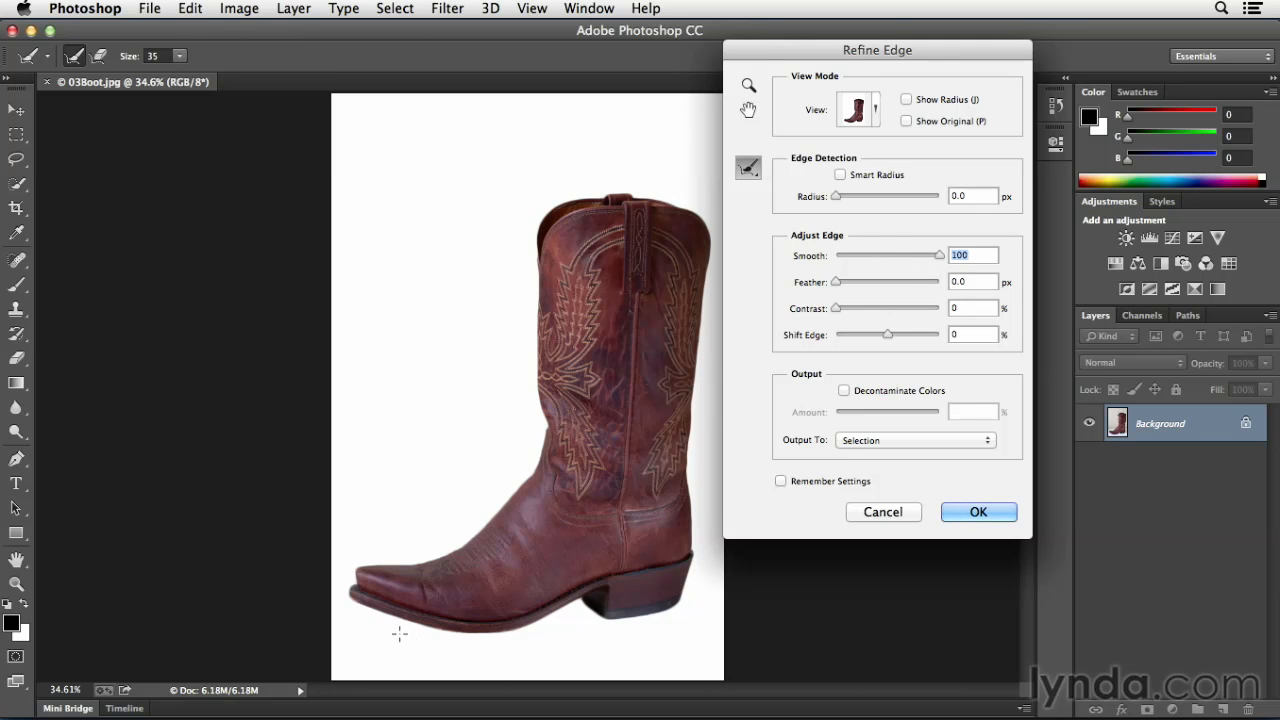
pyautogui.moveTo(937, 255); pyautogui.dragTo(890, 255)
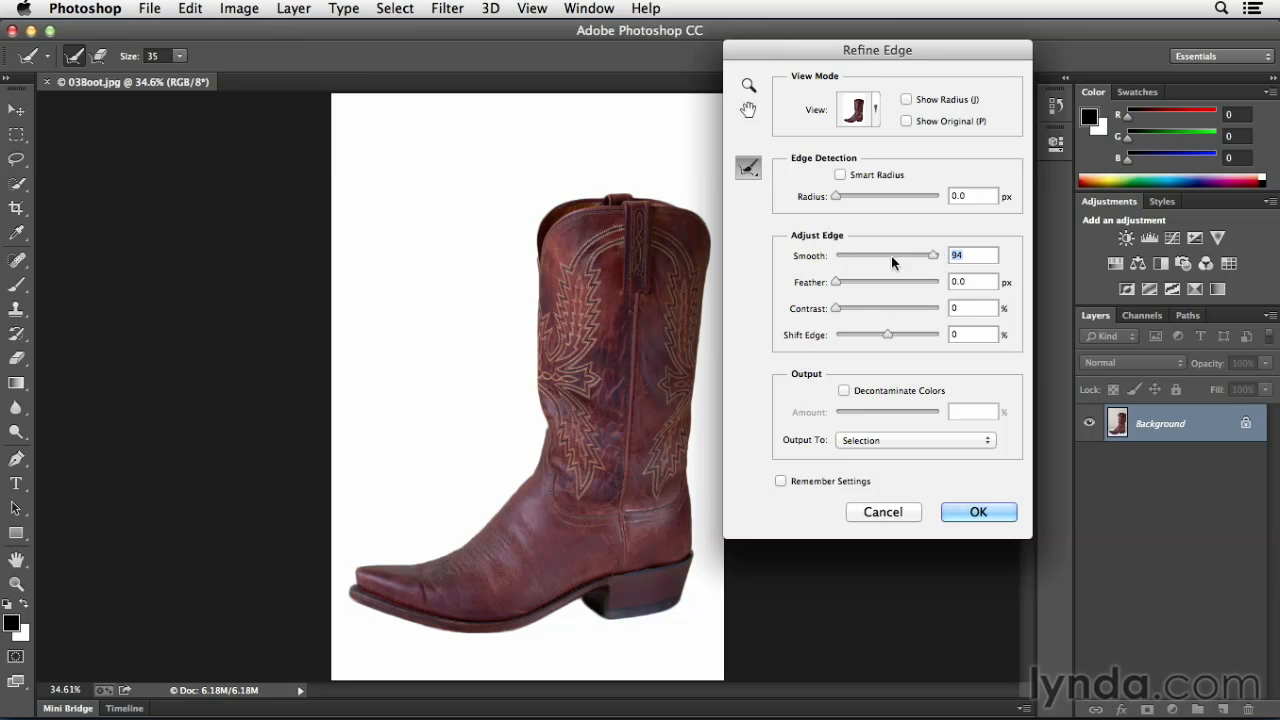
pyautogui.moveTo(920, 255); pyautogui.dragTo(835, 255)
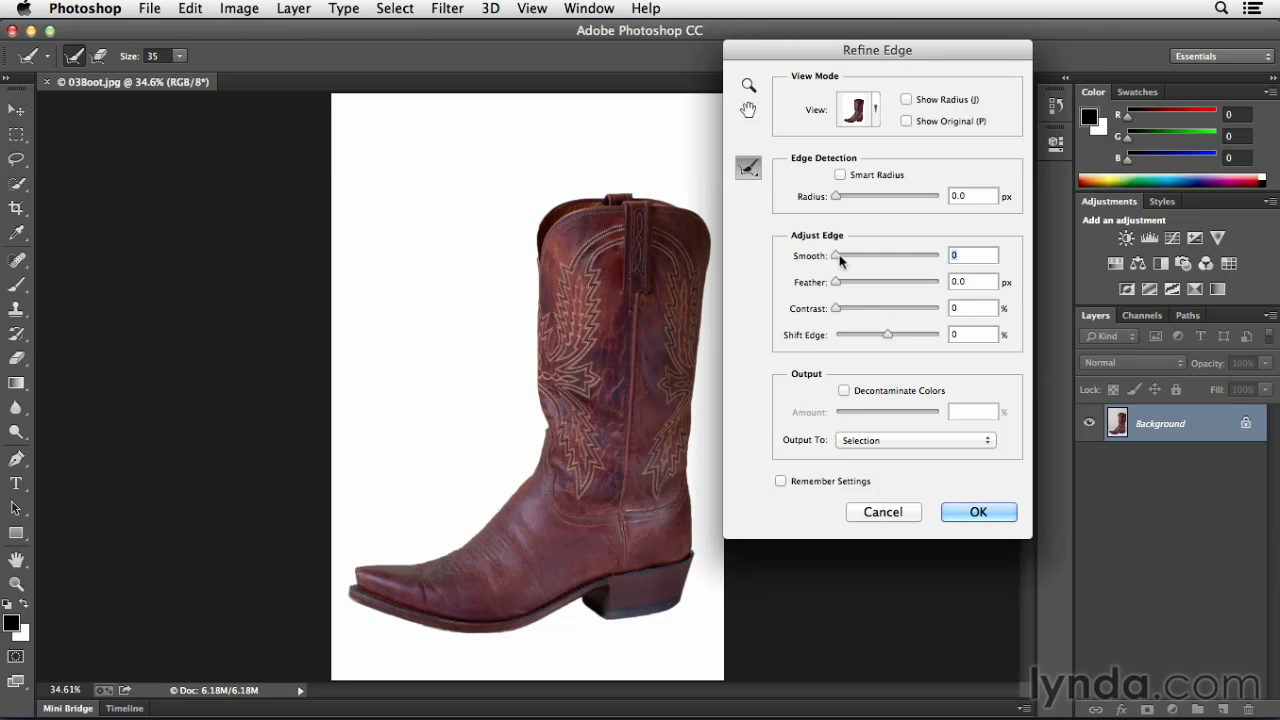
pyautogui.moveTo(836, 255); pyautogui.dragTo(920, 255)
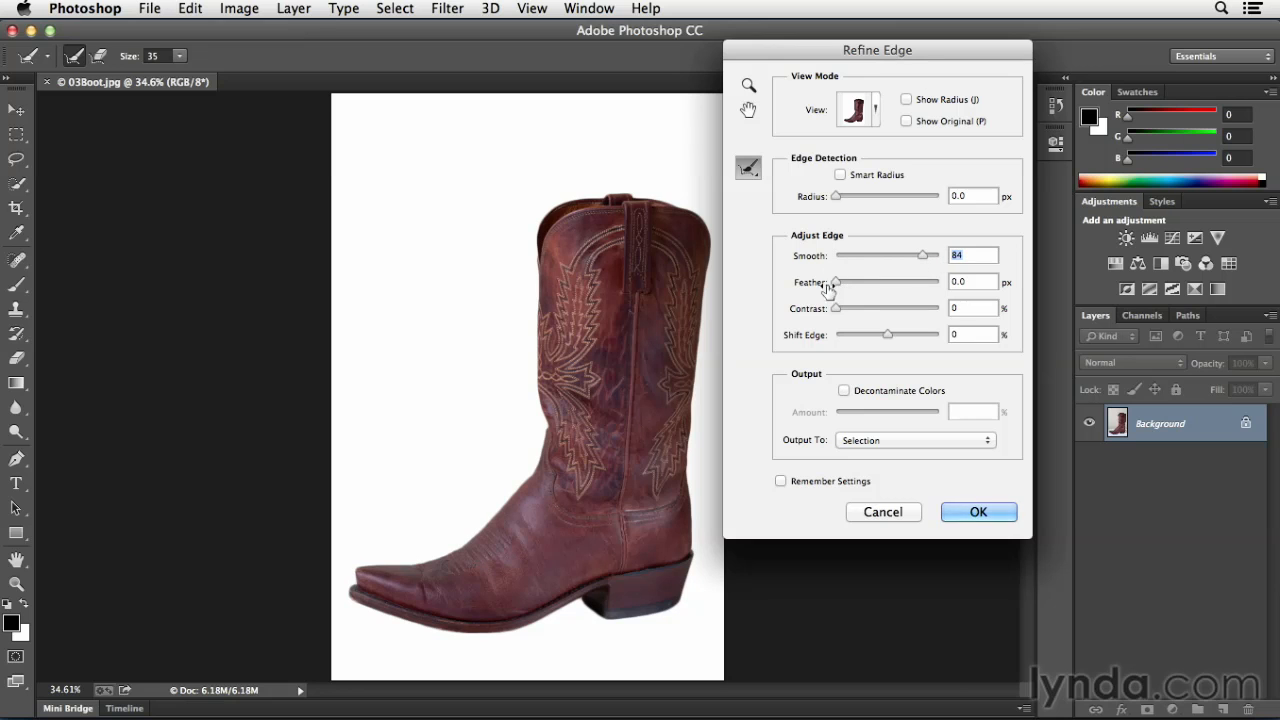
# Feather the edge to 19.7 px and sweep Shift Edge from -100% outward
pyautogui.moveTo(837, 281); pyautogui.dragTo(857, 281)
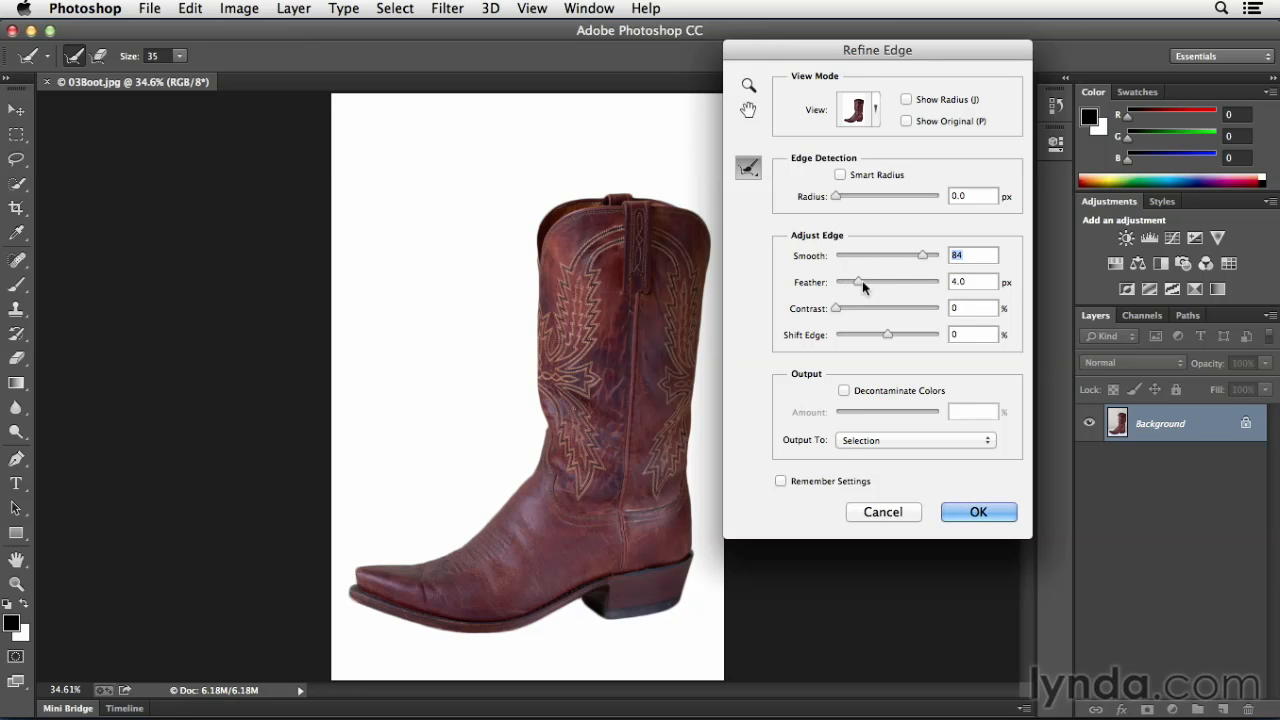
pyautogui.moveTo(858, 281); pyautogui.dragTo(880, 281)
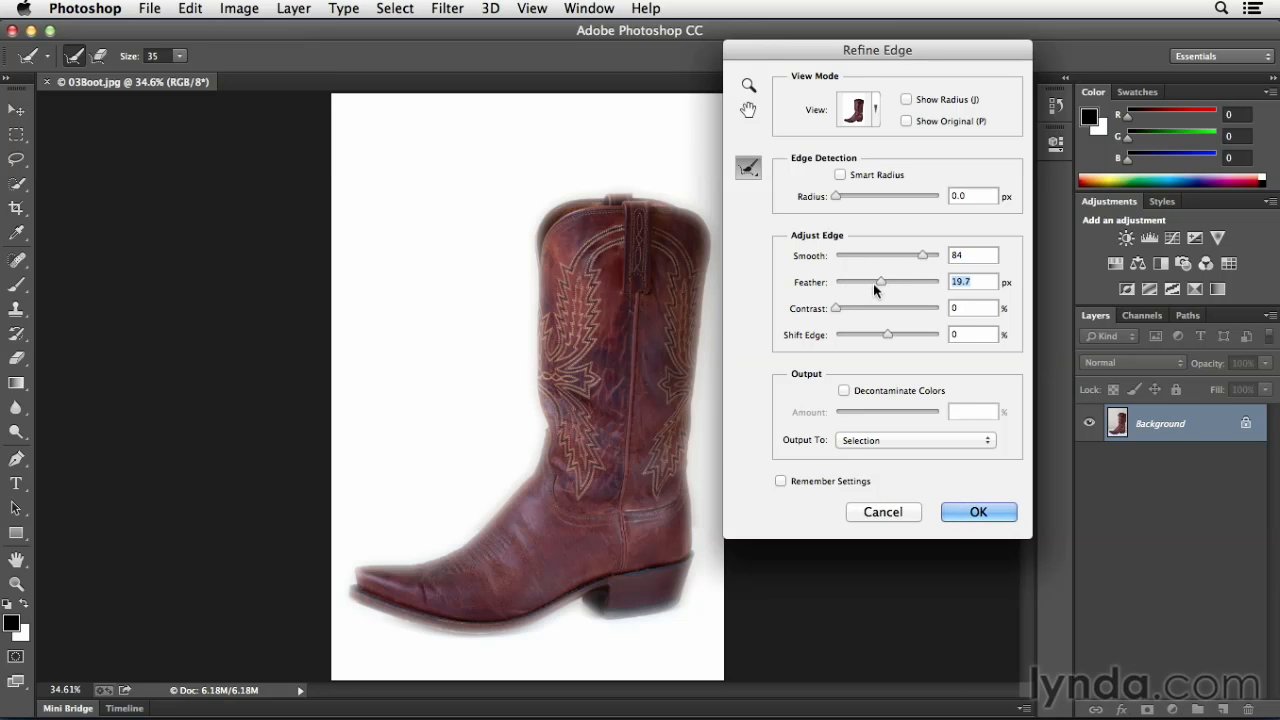
pyautogui.moveTo(407, 577)
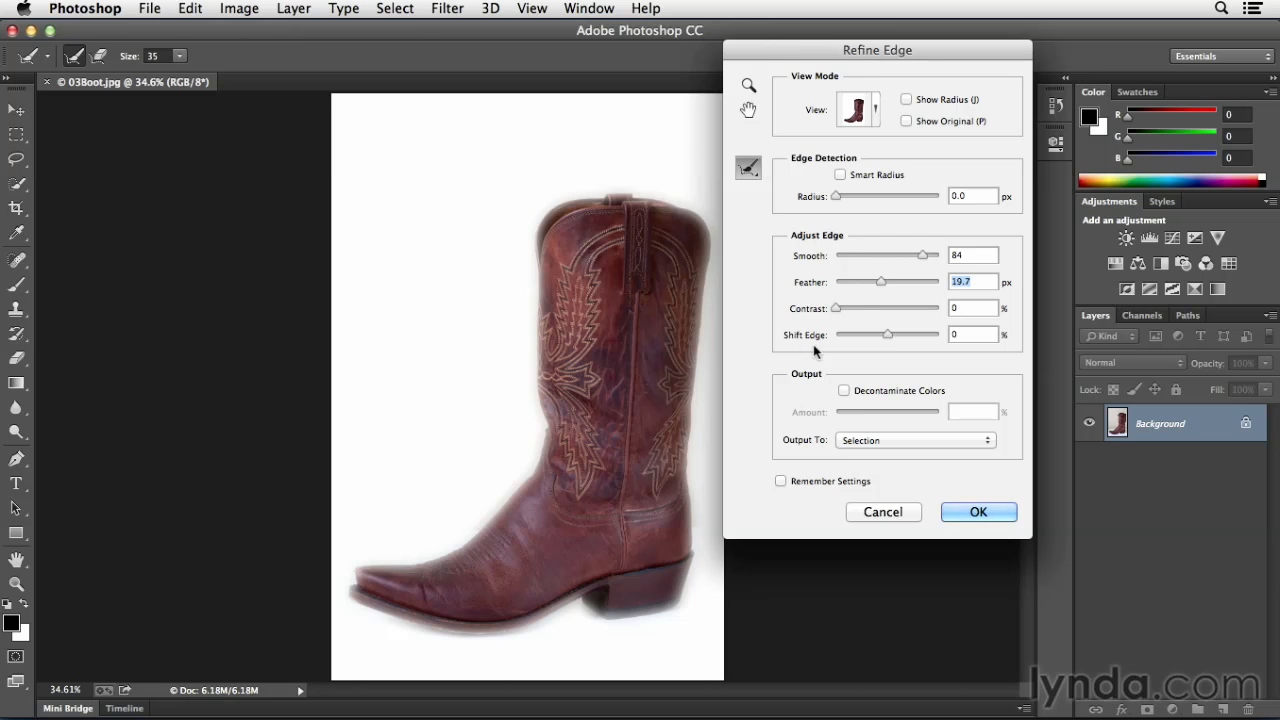
pyautogui.moveTo(887, 334); pyautogui.dragTo(864, 334)
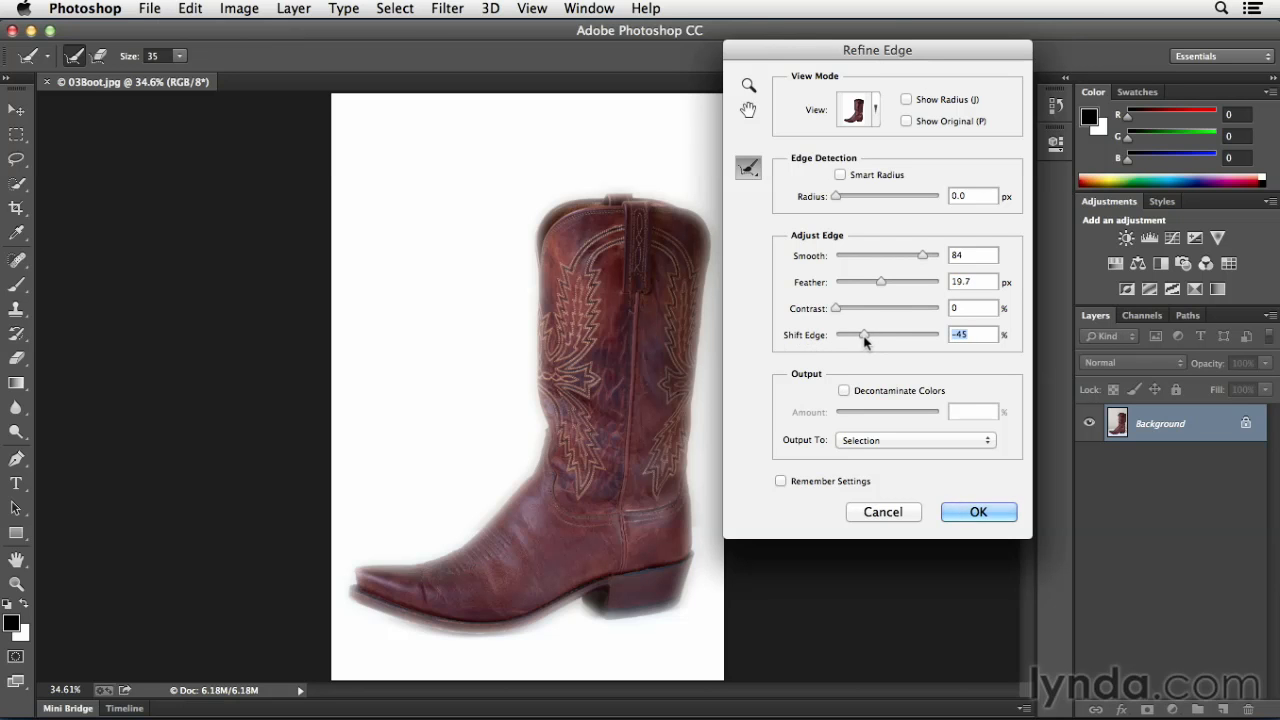
pyautogui.moveTo(864, 334); pyautogui.dragTo(836, 334)
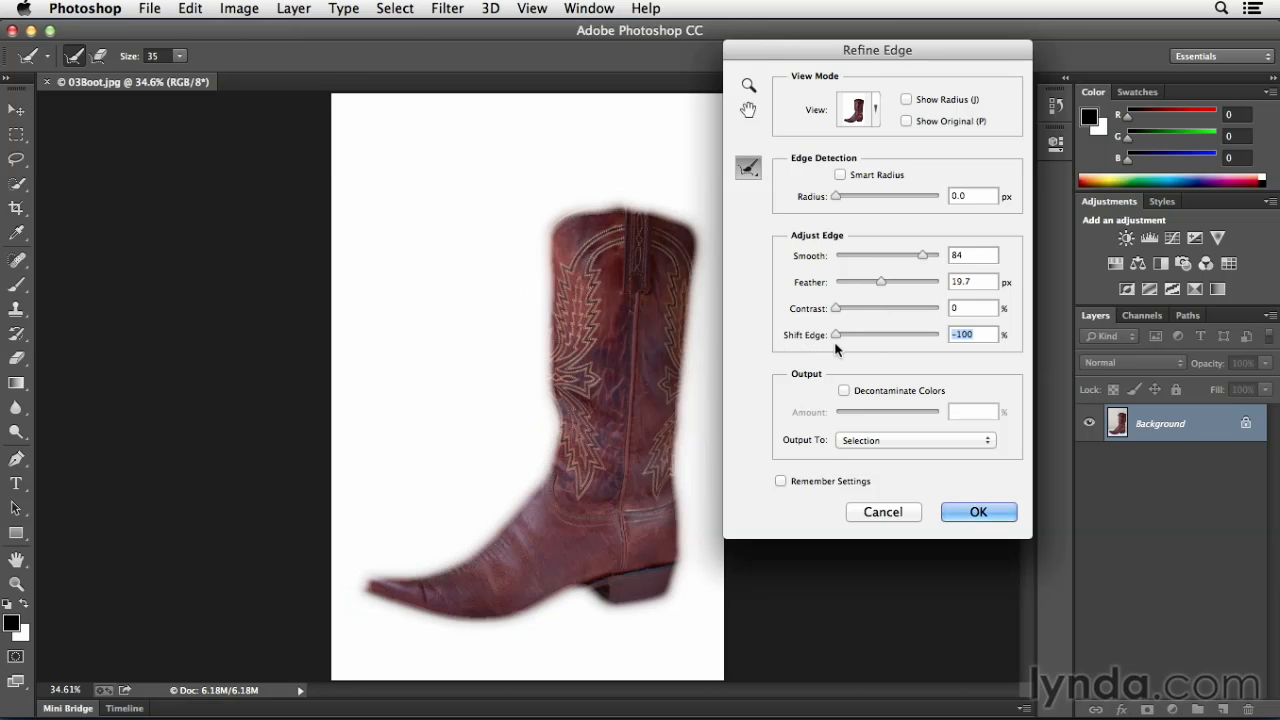
pyautogui.moveTo(838, 291)
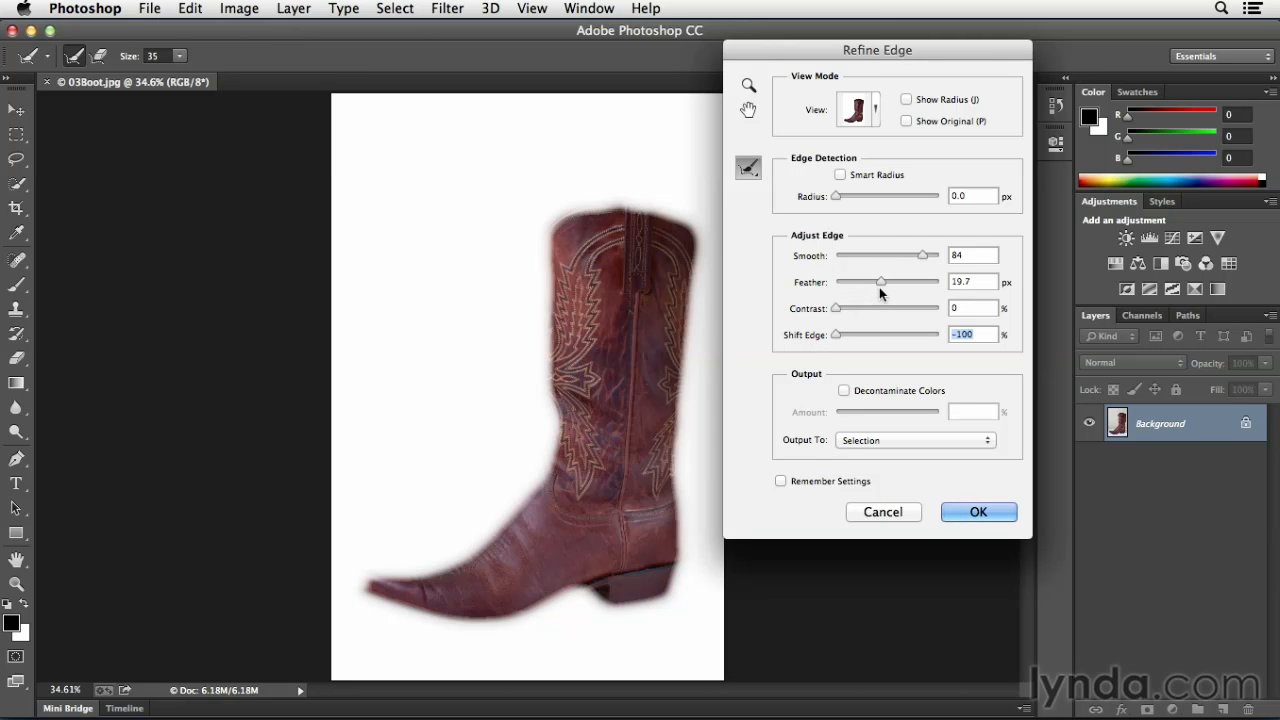
pyautogui.moveTo(836, 334); pyautogui.dragTo(886, 334)
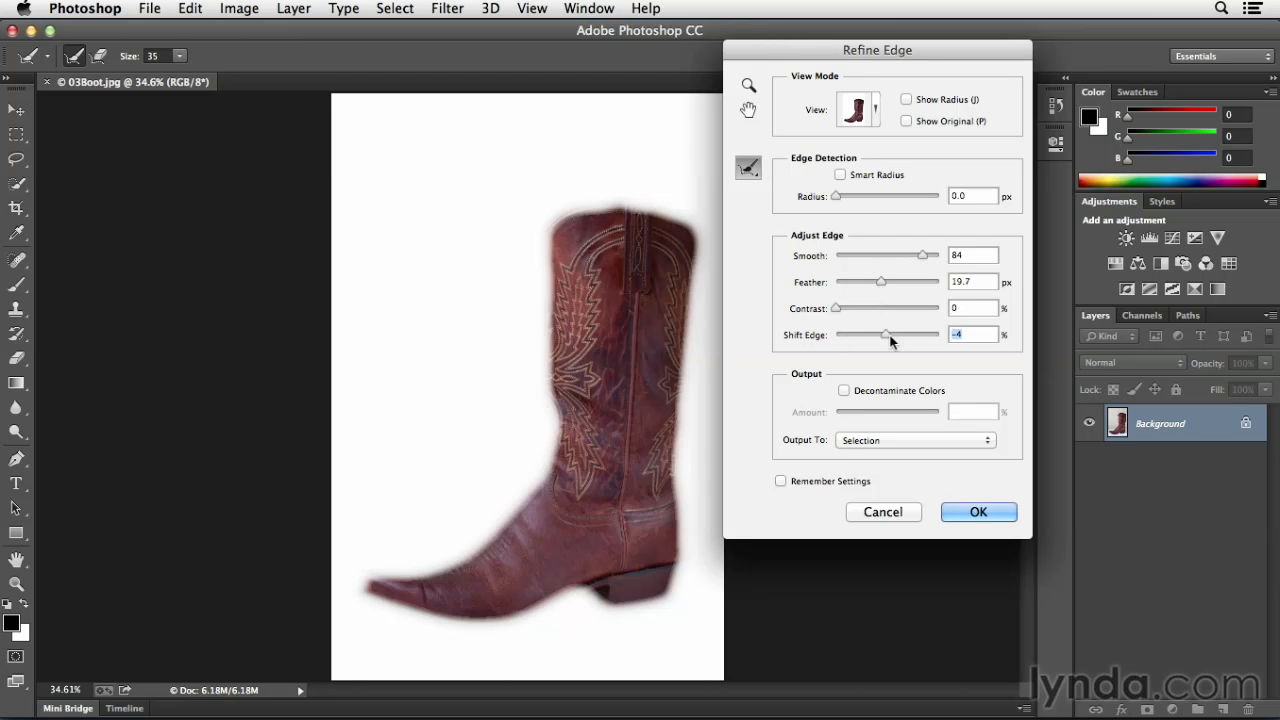
pyautogui.moveTo(885, 334); pyautogui.dragTo(940, 334)
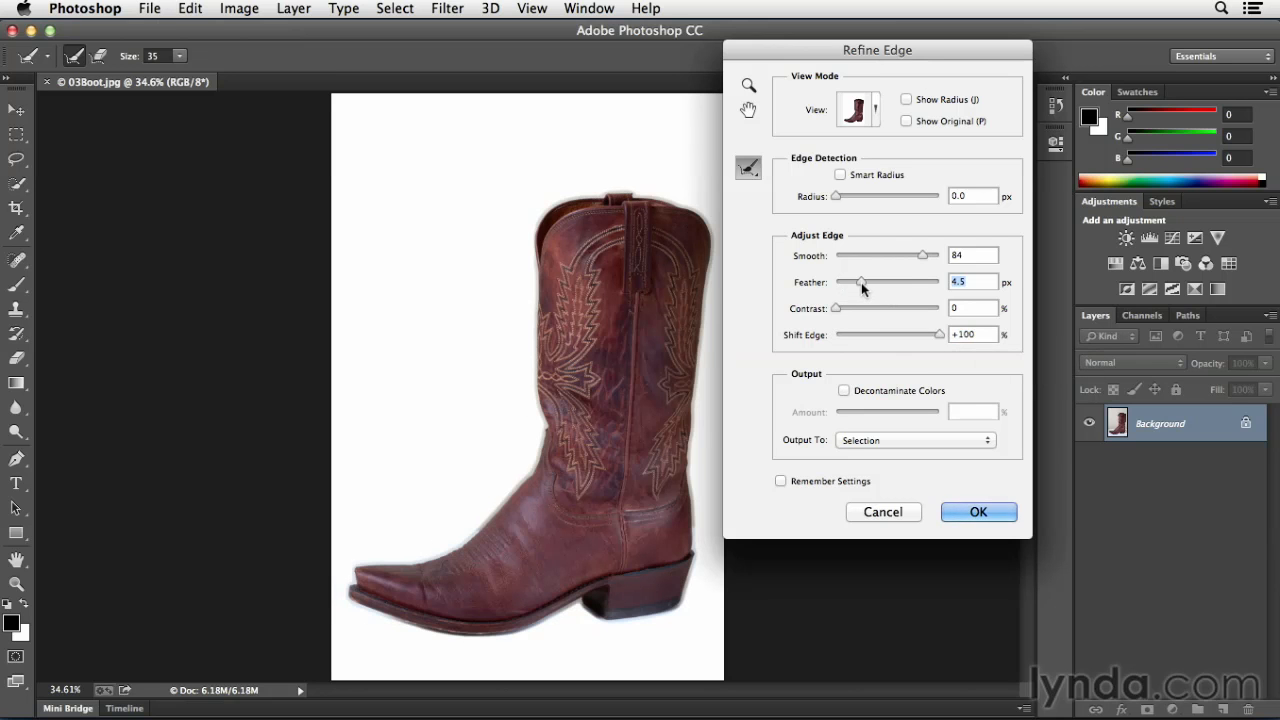
# Reduce Feather to 1.0 px and set Shift Edge to -95%
pyautogui.moveTo(860, 282); pyautogui.dragTo(842, 282)
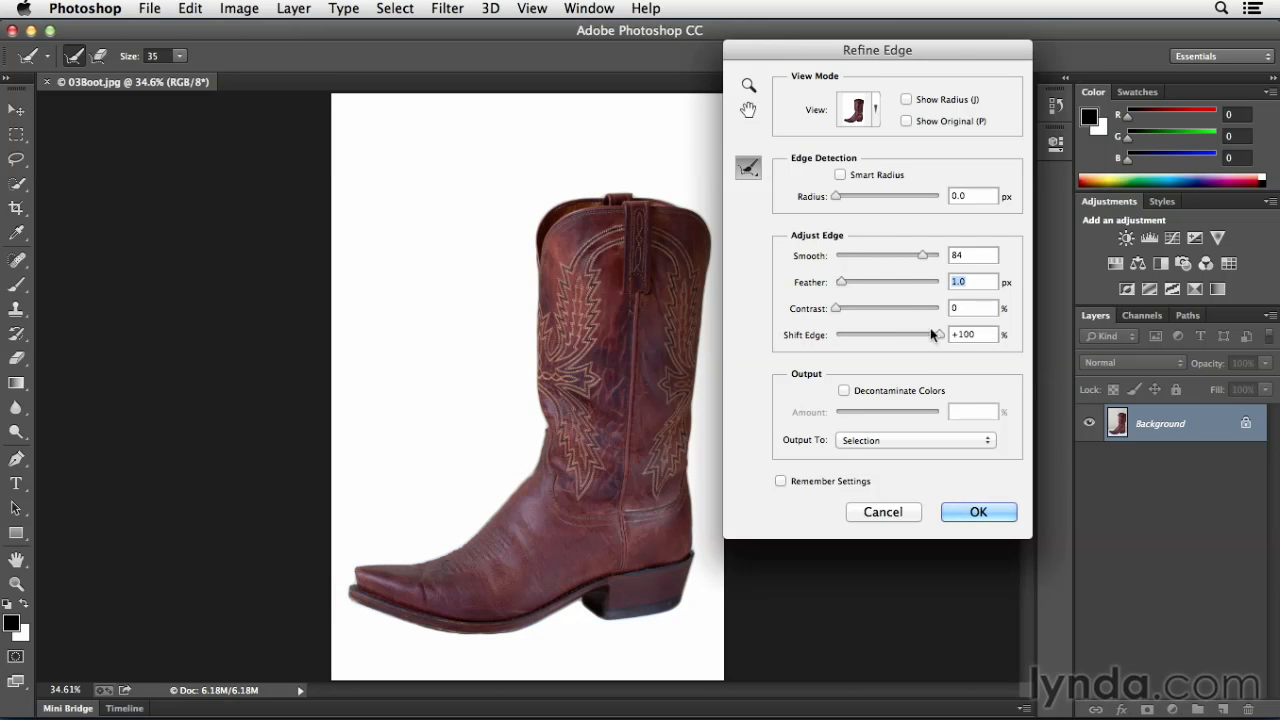
pyautogui.moveTo(935, 334); pyautogui.dragTo(843, 334)
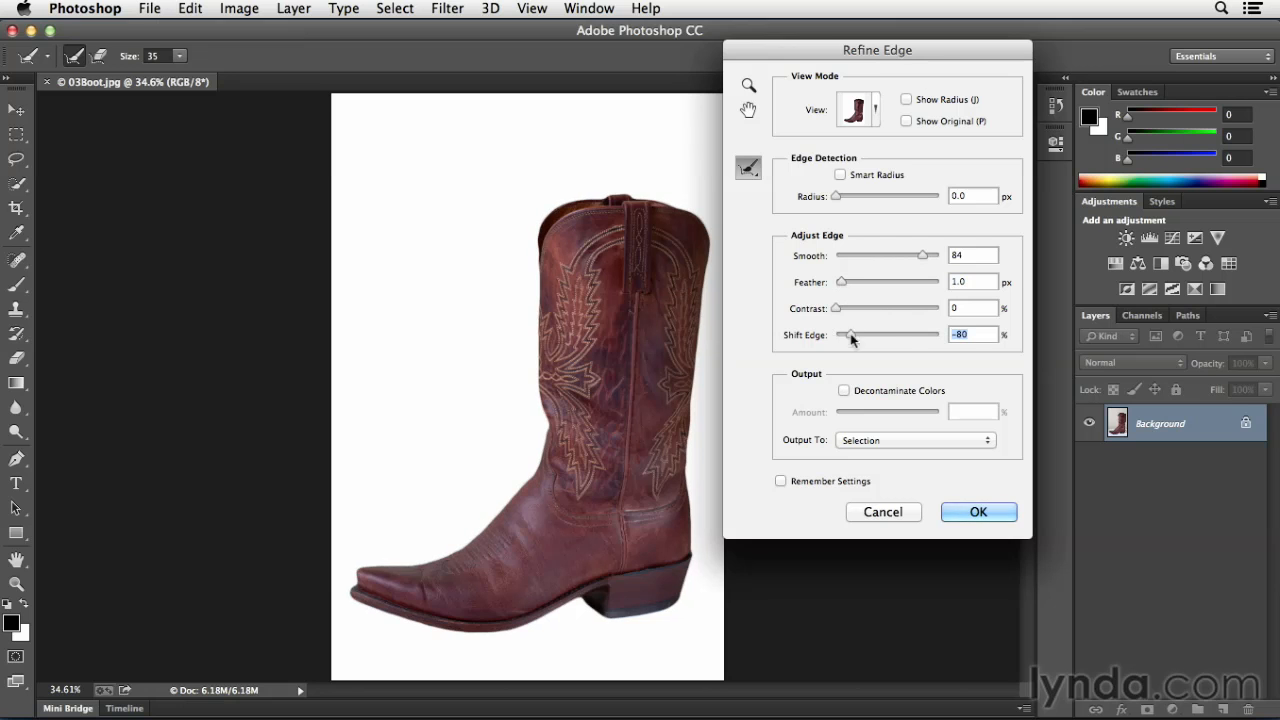
pyautogui.moveTo(845, 335); pyautogui.dragTo(852, 335)
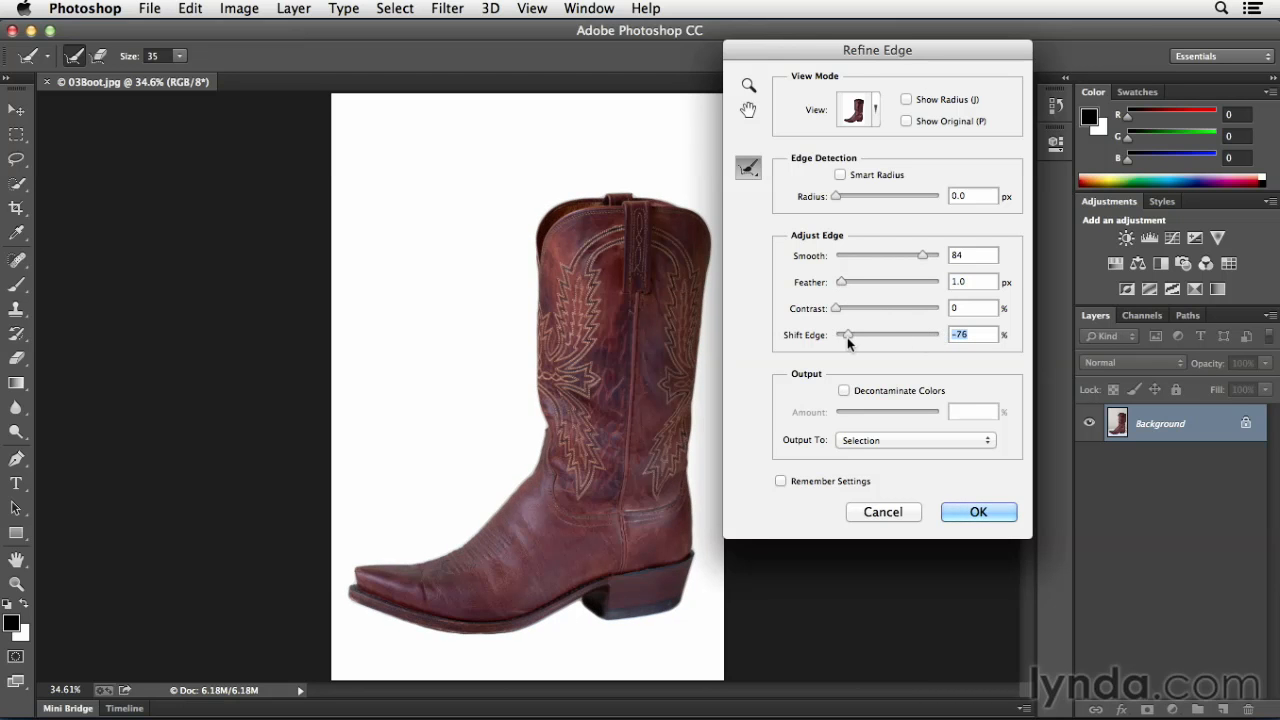
pyautogui.moveTo(845, 335); pyautogui.dragTo(835, 335)
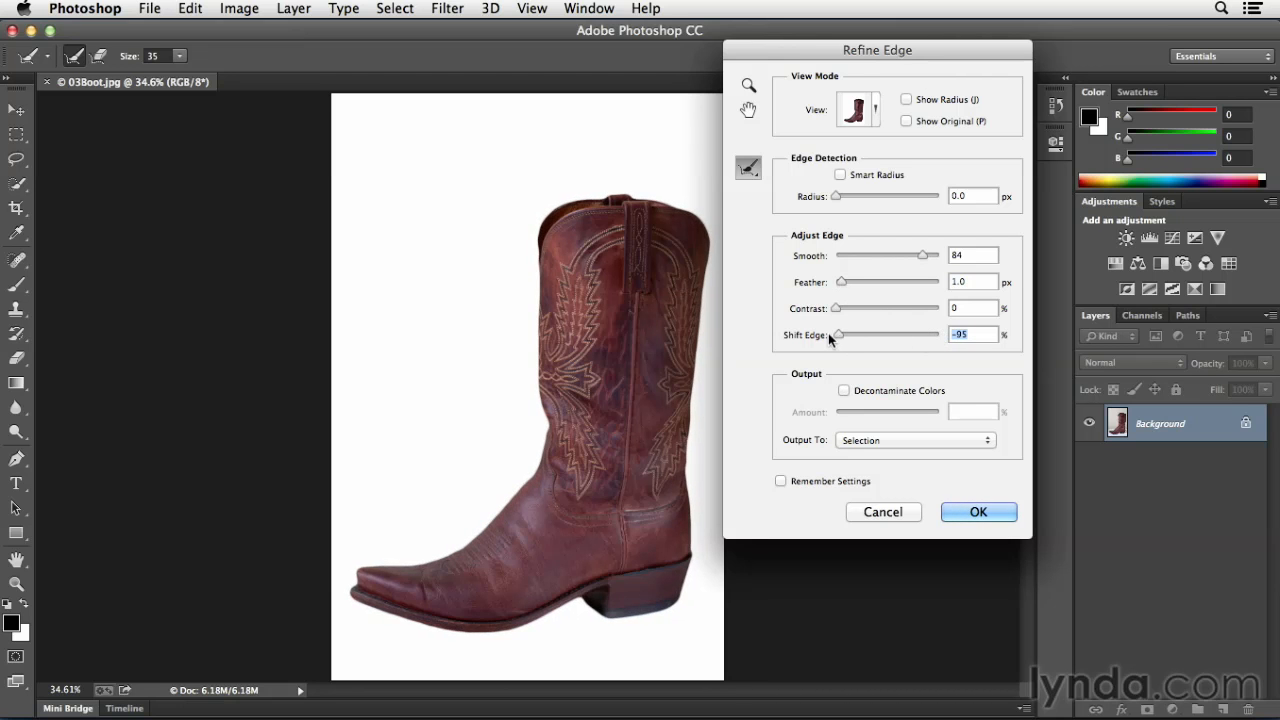
pyautogui.moveTo(835, 334)
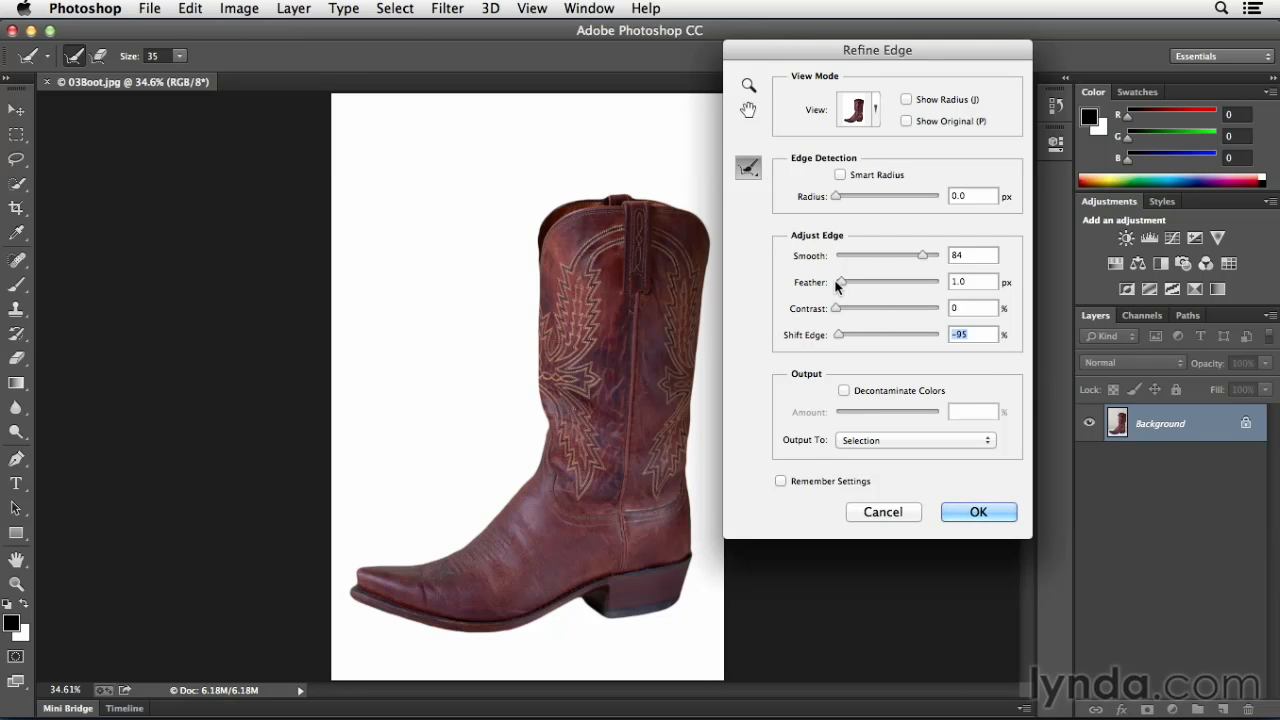
pyautogui.moveTo(972, 281)
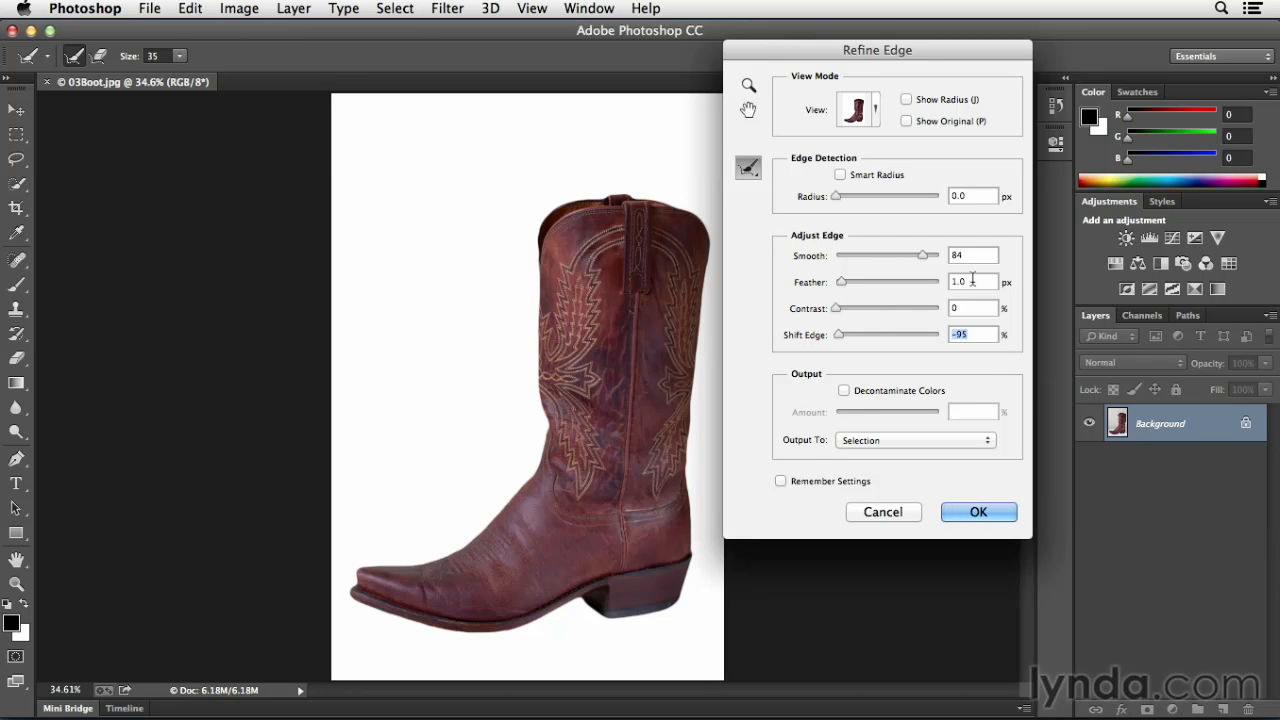
# Enter a .2 px Feather, set Shift Edge to -36%, and apply the refinement
pyautogui.click(972, 281)
pyautogui.write('.2')
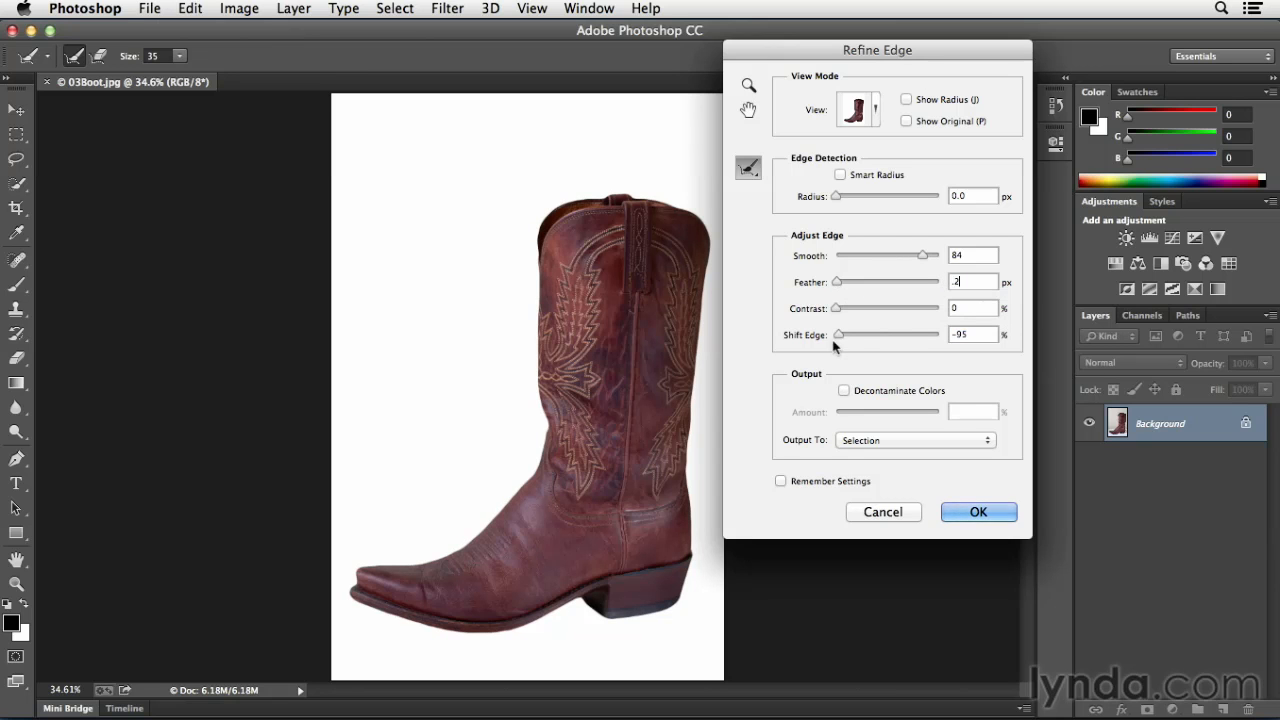
pyautogui.moveTo(838, 334); pyautogui.dragTo(888, 334)
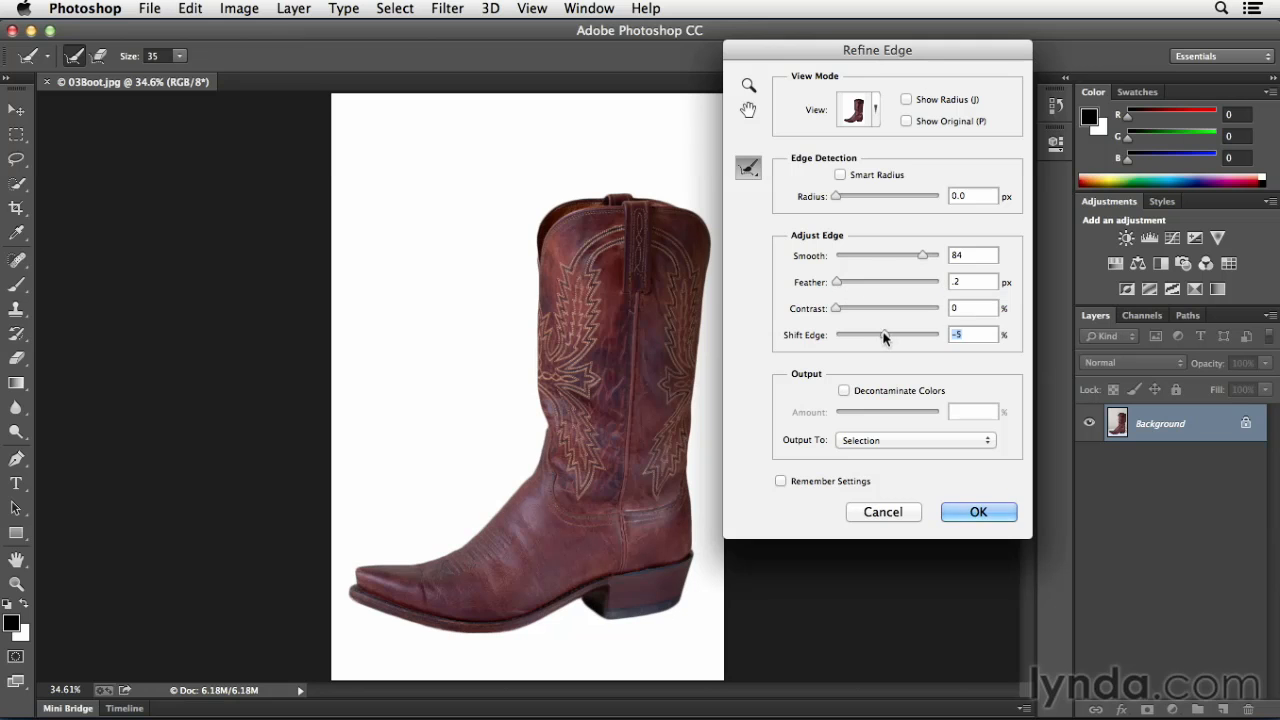
pyautogui.moveTo(887, 334); pyautogui.dragTo(872, 334)
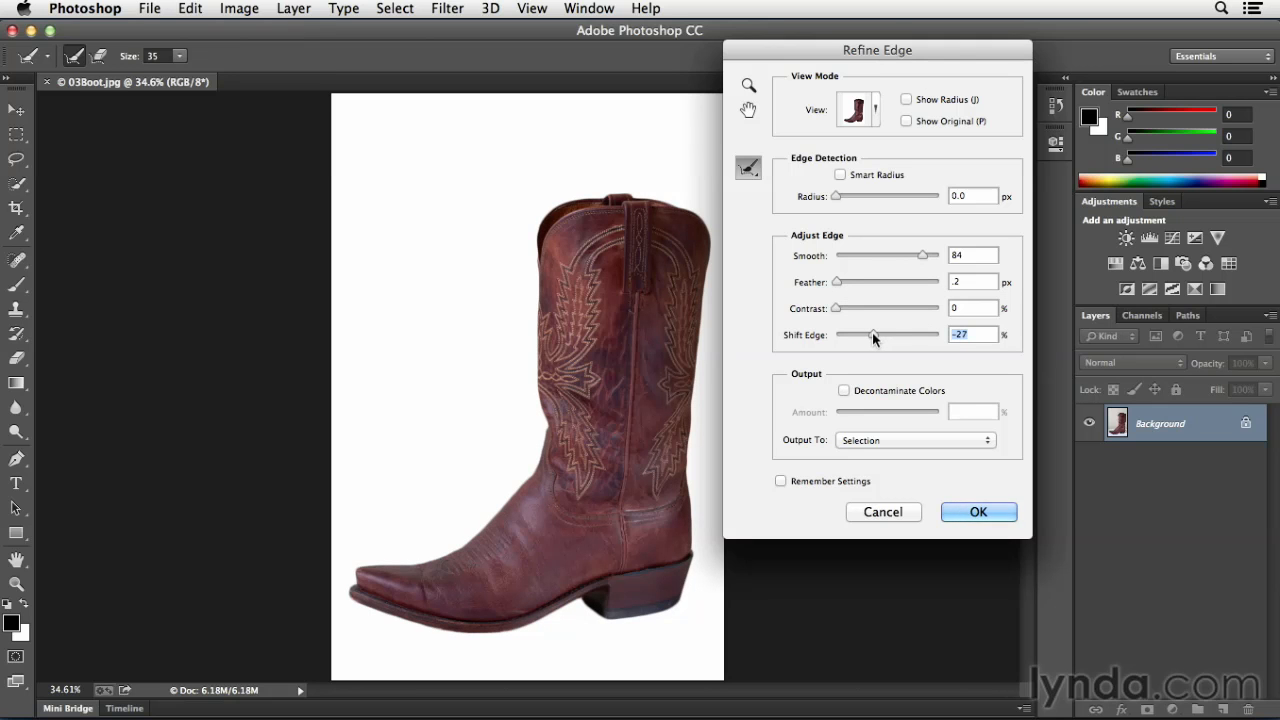
pyautogui.moveTo(872, 334); pyautogui.dragTo(868, 334)
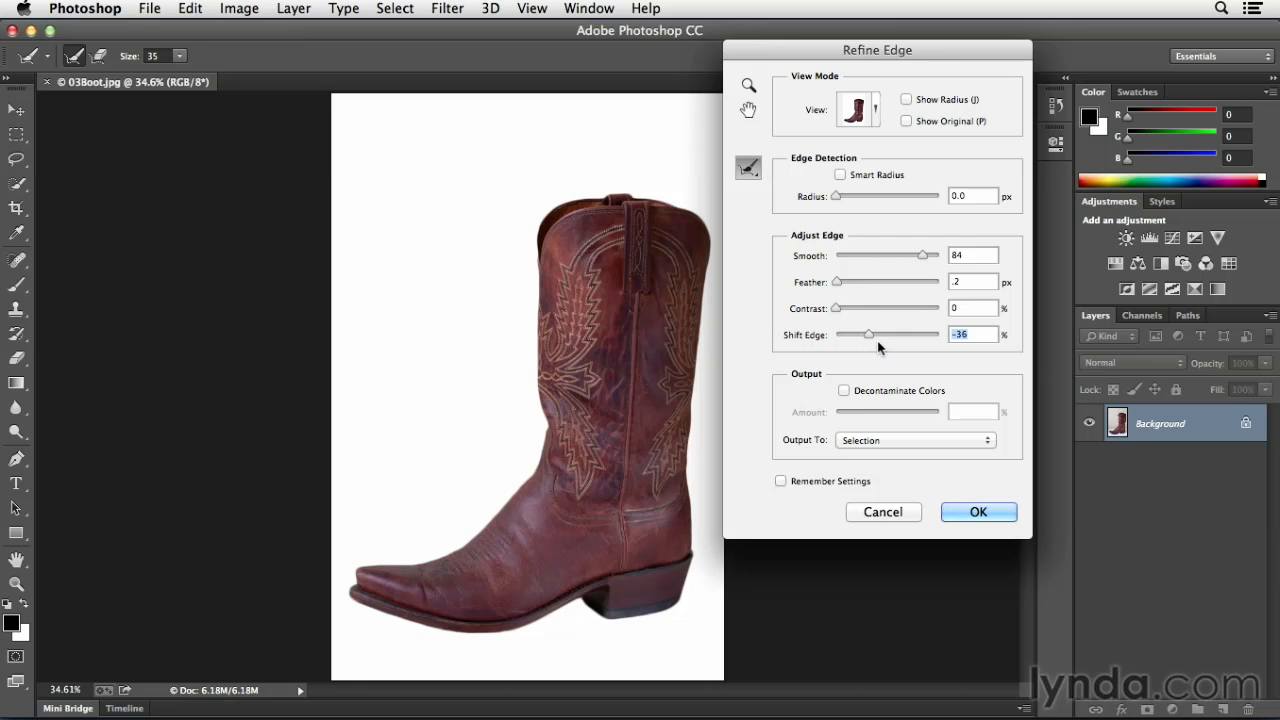
pyautogui.moveTo(869, 334)
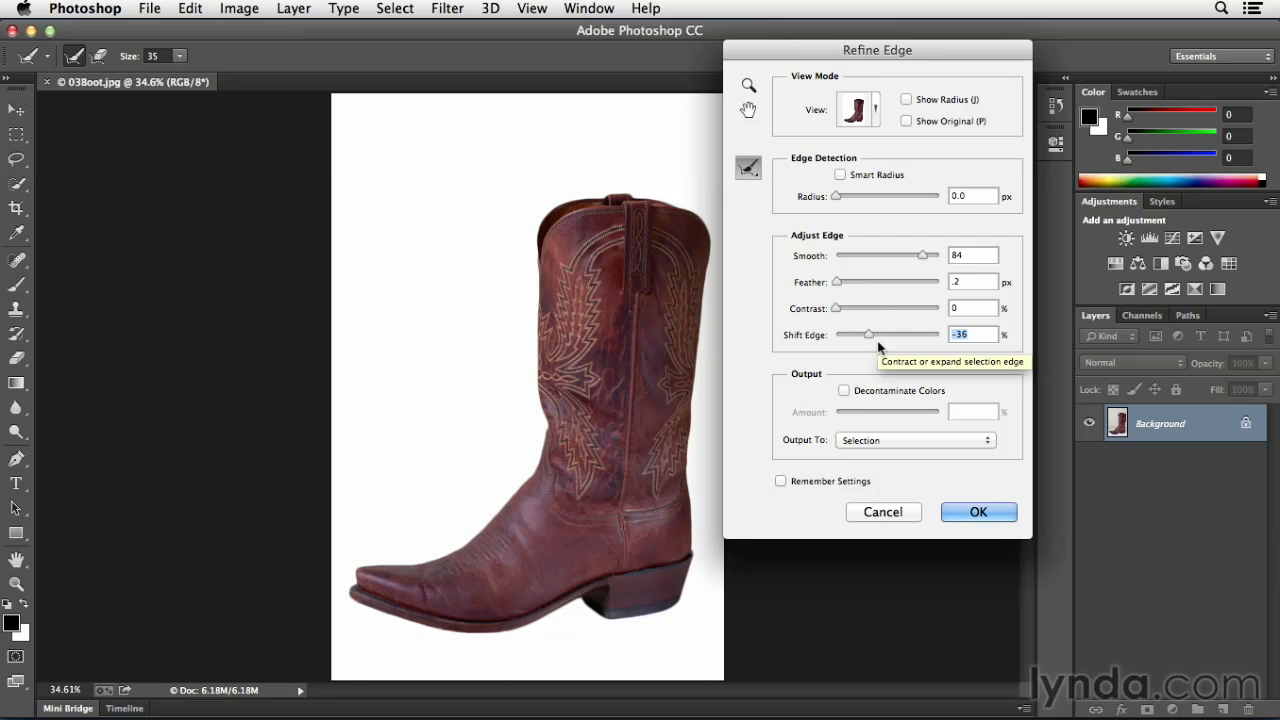
pyautogui.click(978, 511)
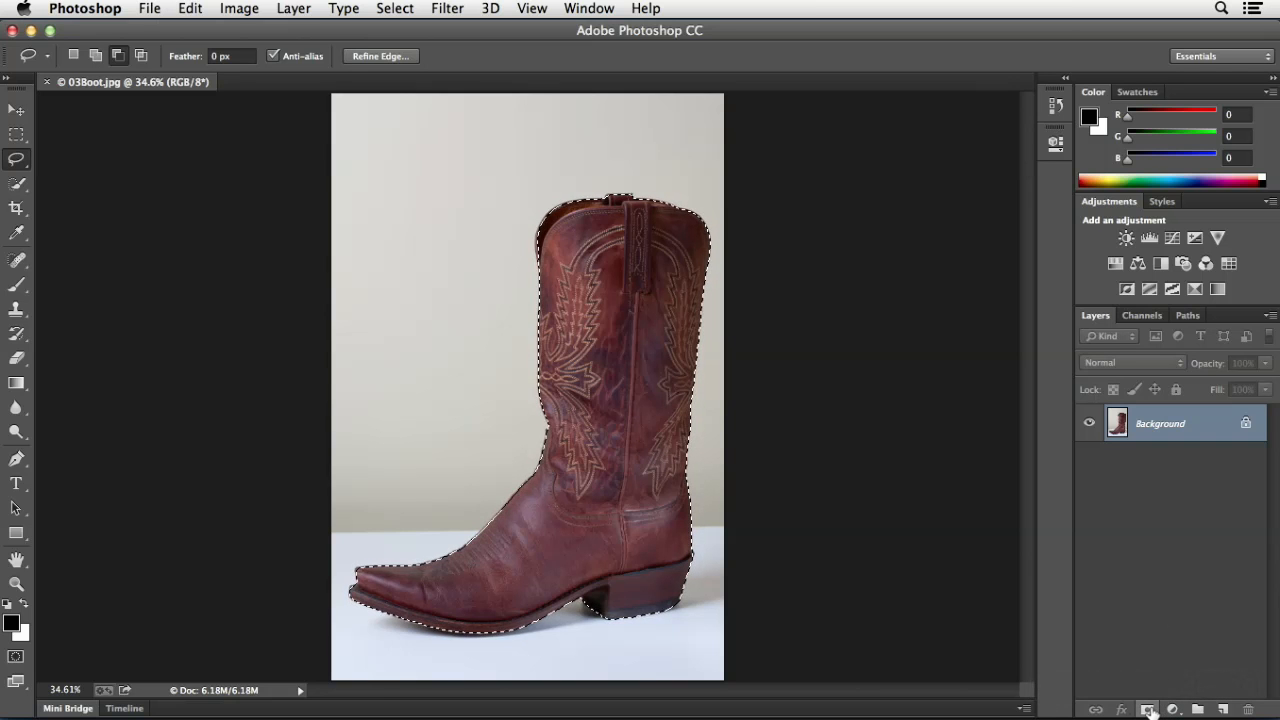
# Add a layer mask from the boot selection to hide the backdrop
pyautogui.click(1147, 709)
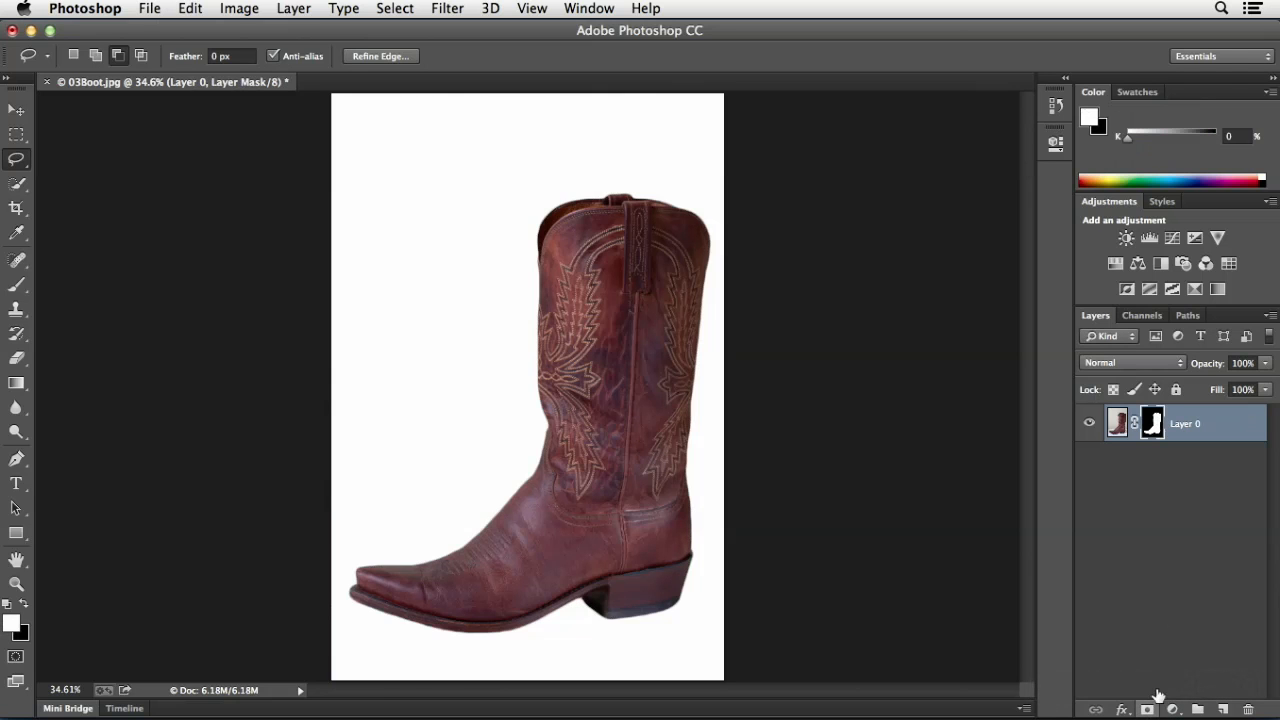